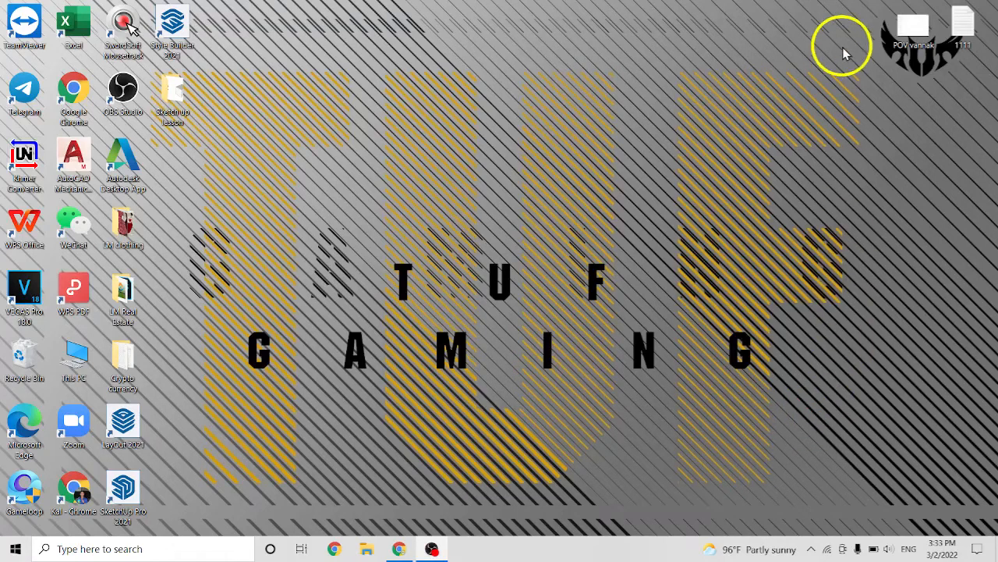
mouse_move(502, 137)
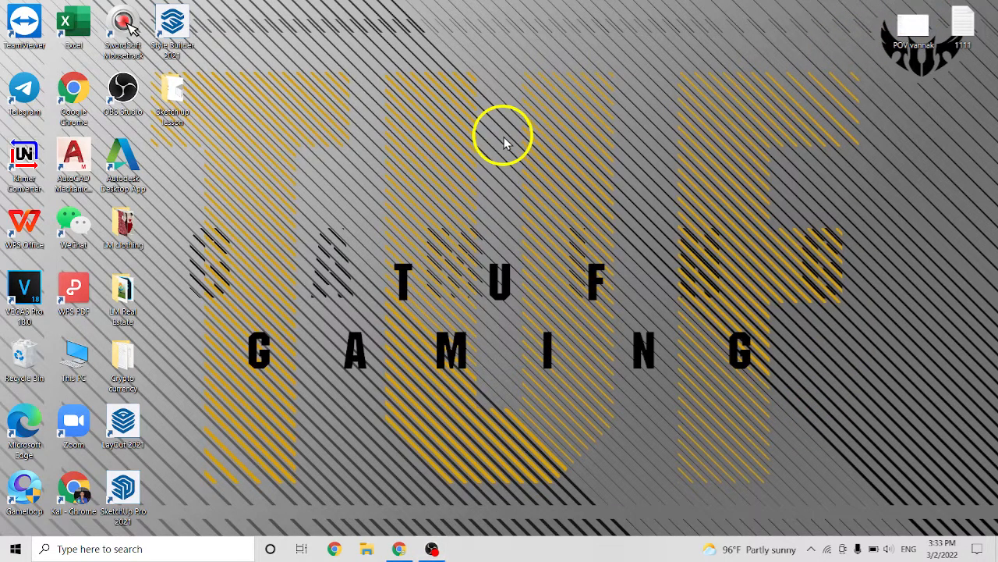
Refresh the desktop and launch SketchUp Pro 2021 from its shortcut.
right_click(502, 144)
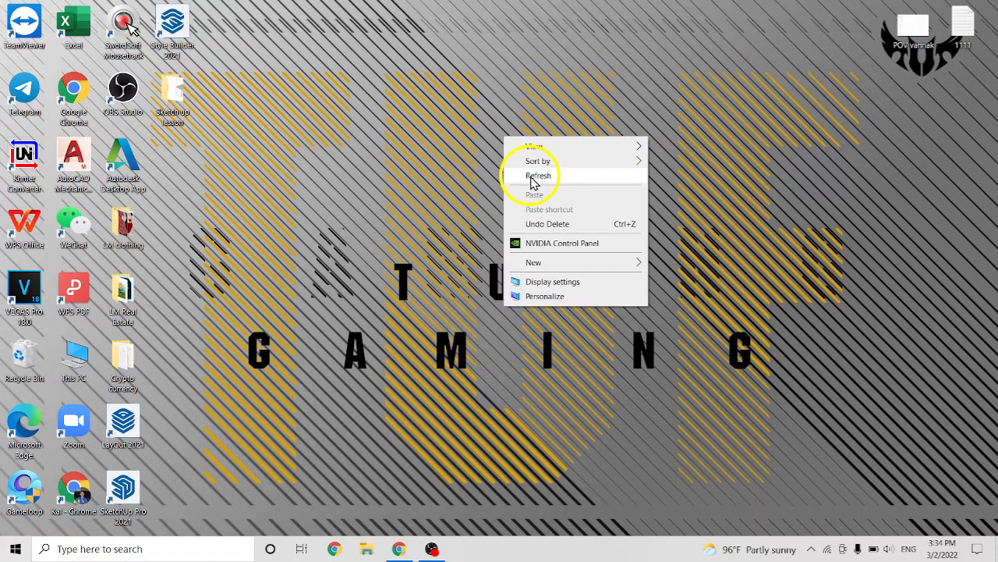
left_click(540, 175)
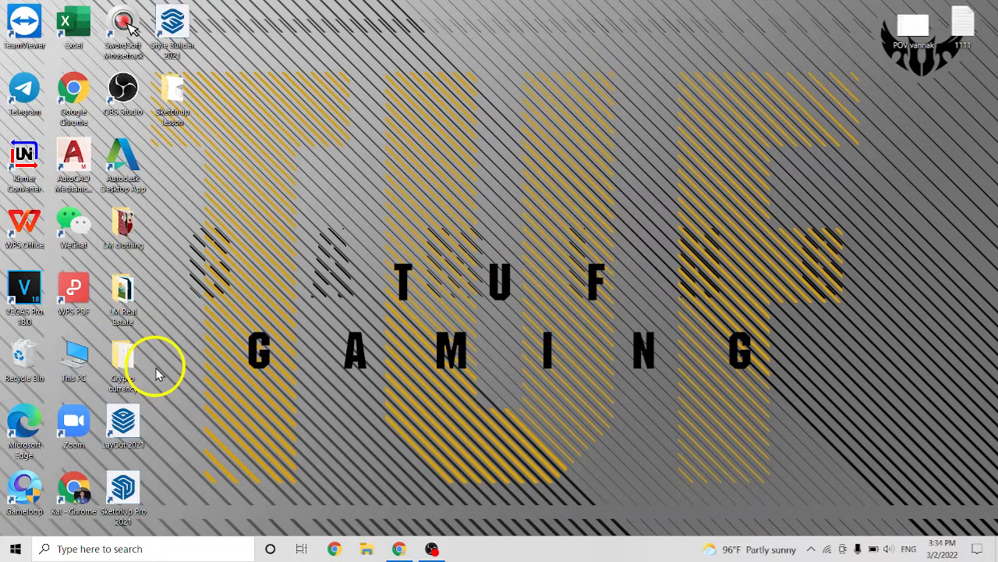
right_click(121, 486)
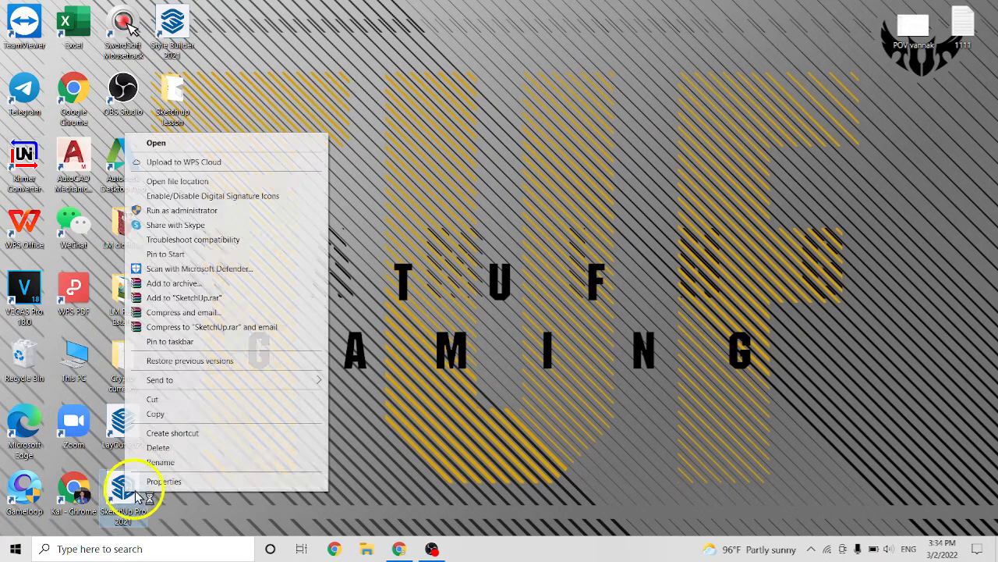
left_click(392, 195)
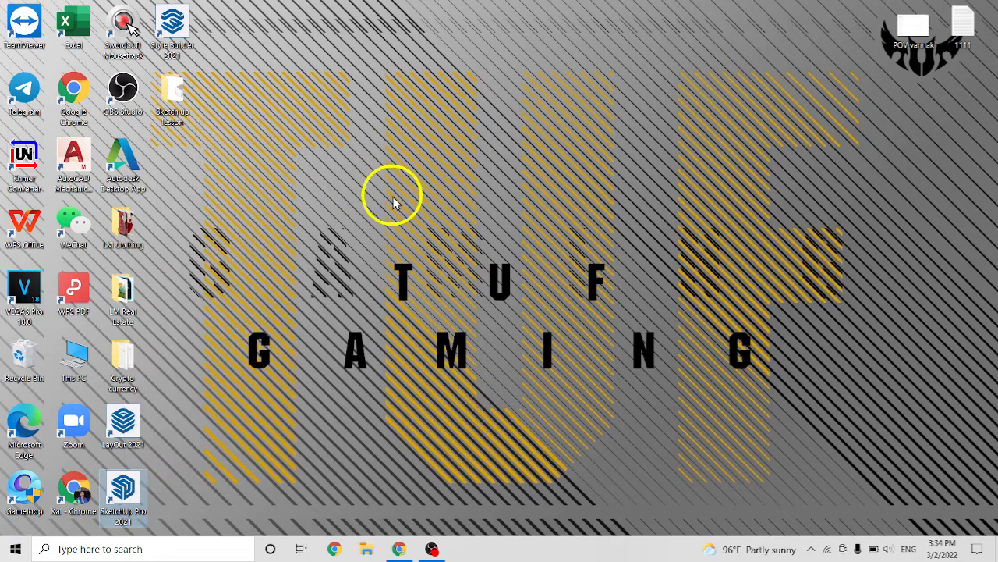
mouse_move(424, 226)
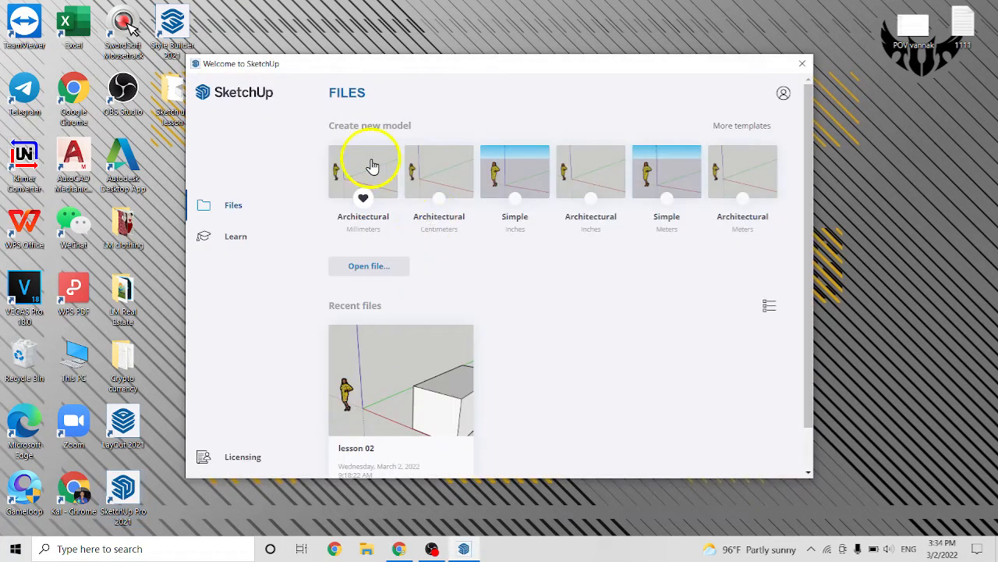
Start a new model from the Architectural Millimeters template on the Welcome screen.
left_click(802, 63)
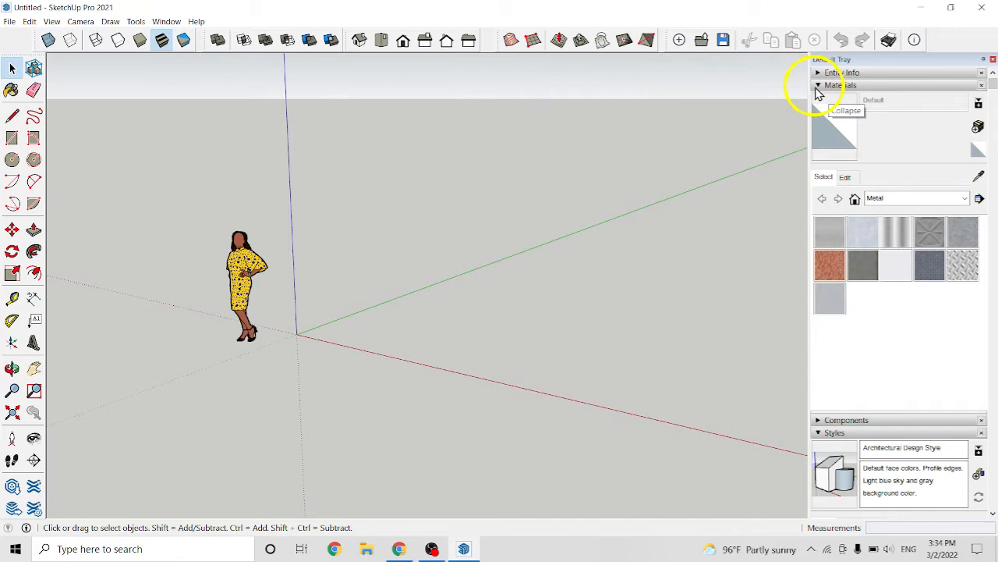
Collapse Materials and show the Architectural Design Style's Face settings in the Styles Edit panel.
left_click(841, 85)
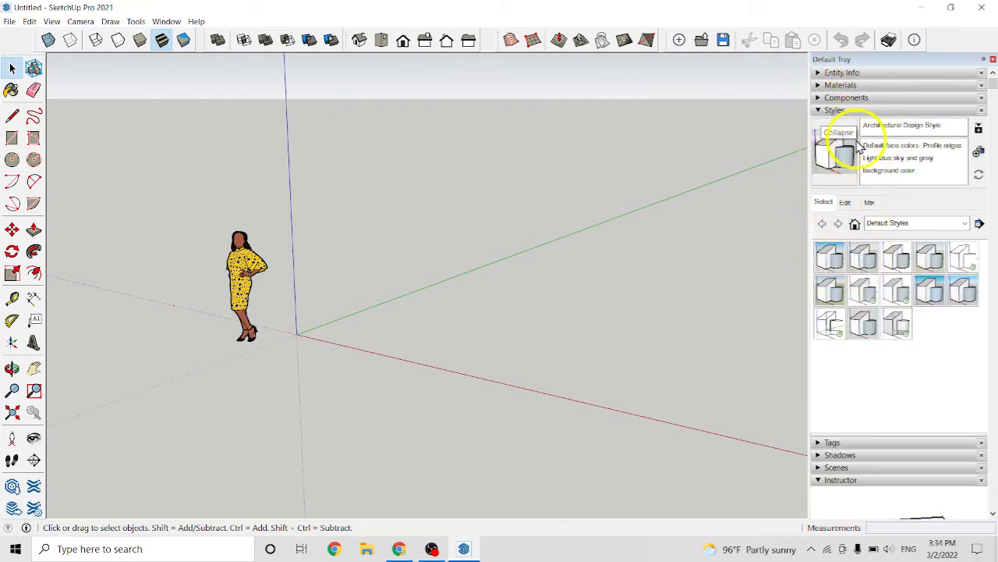
left_click(846, 203)
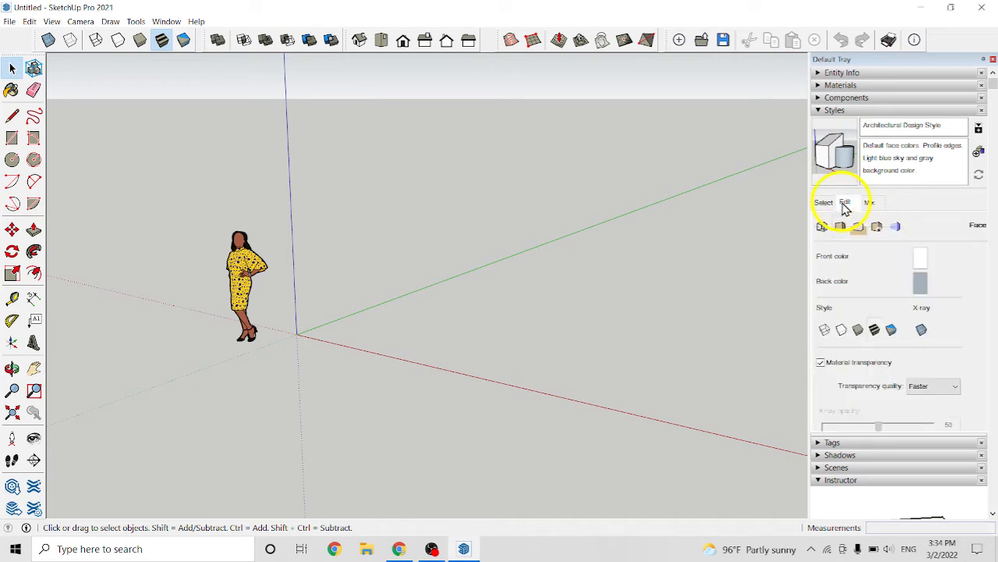
left_click(824, 203)
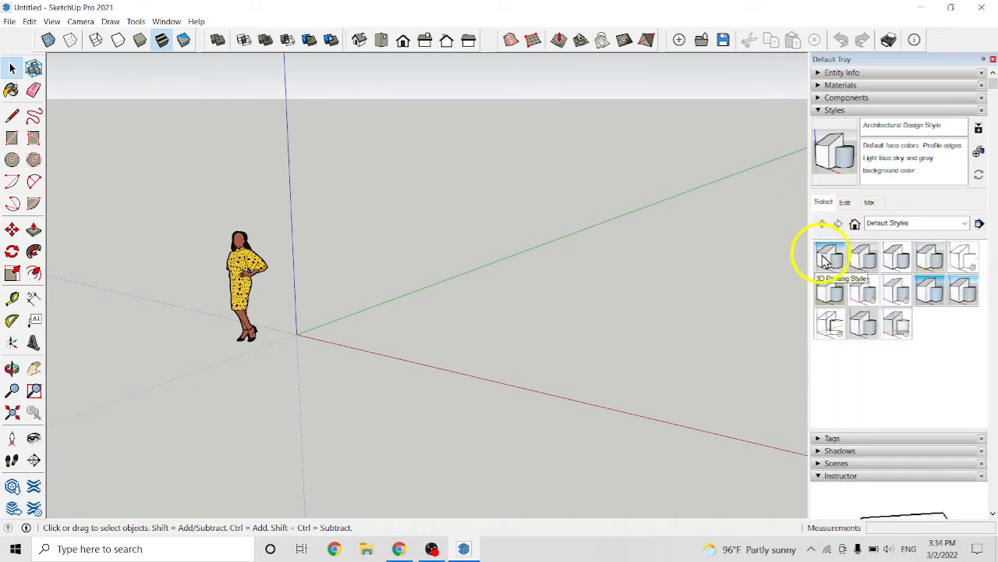
left_click(846, 203)
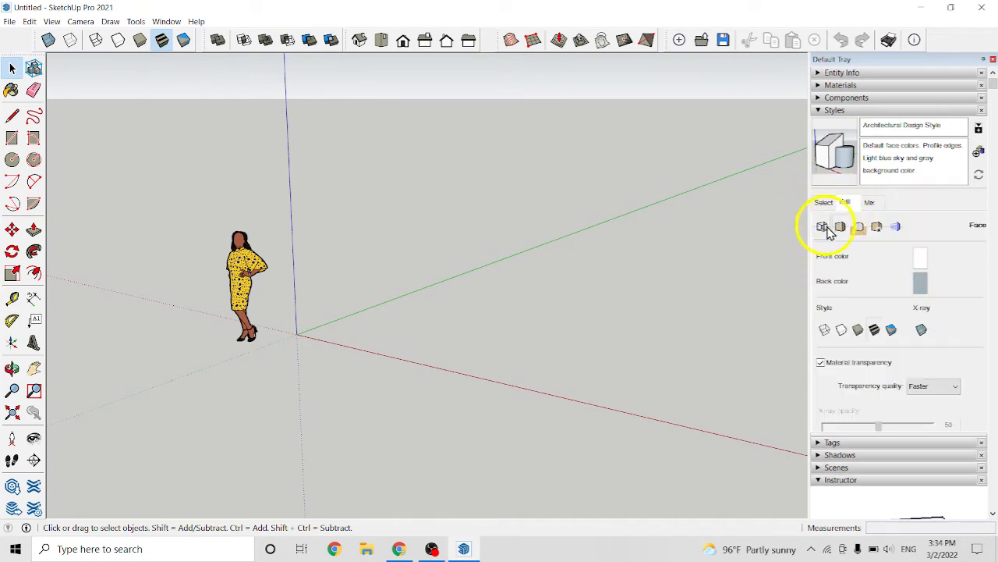
left_click(822, 227)
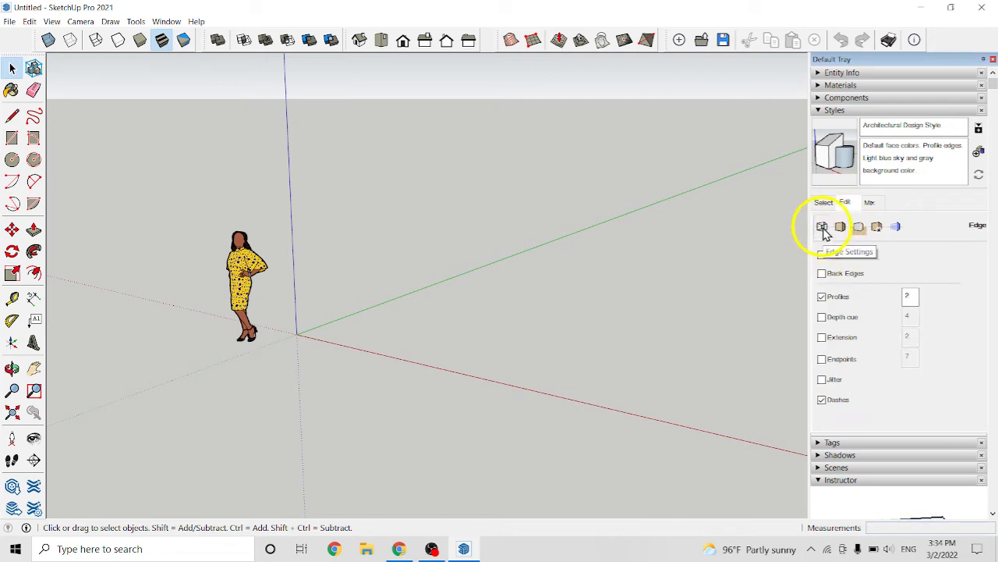
left_click(839, 226)
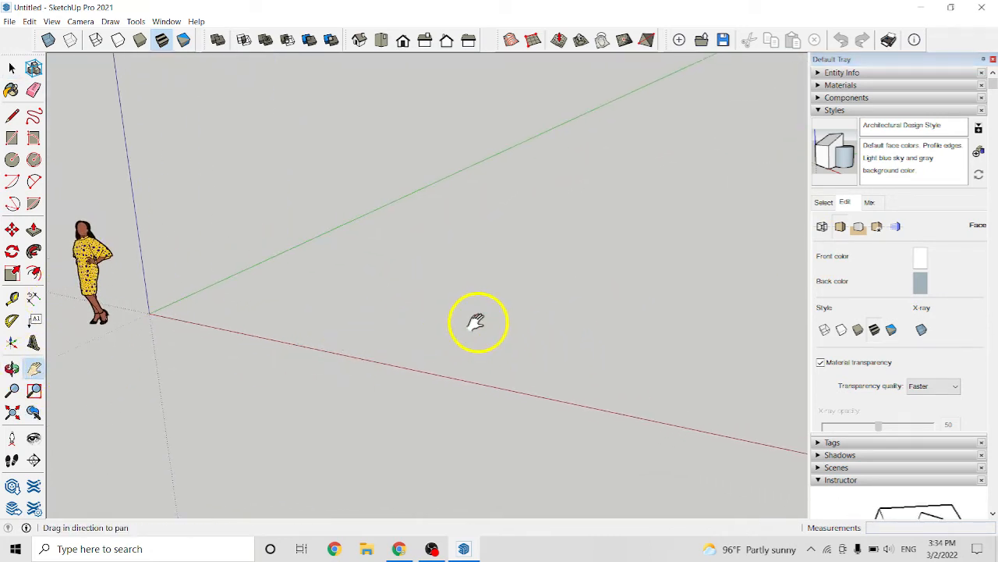
Draw a rectangle on the ground plane as the base of the box.
key("space")
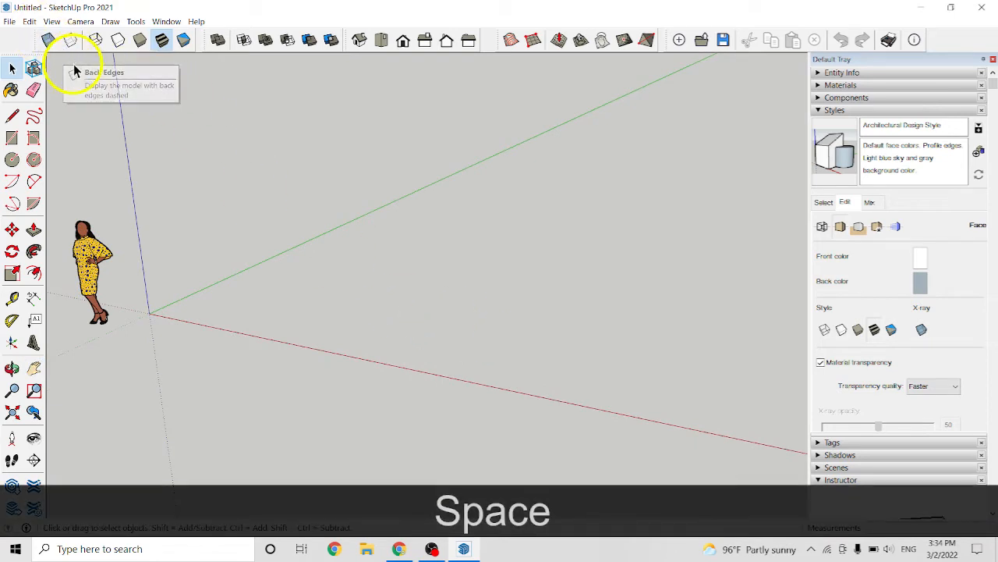
mouse_move(290, 268)
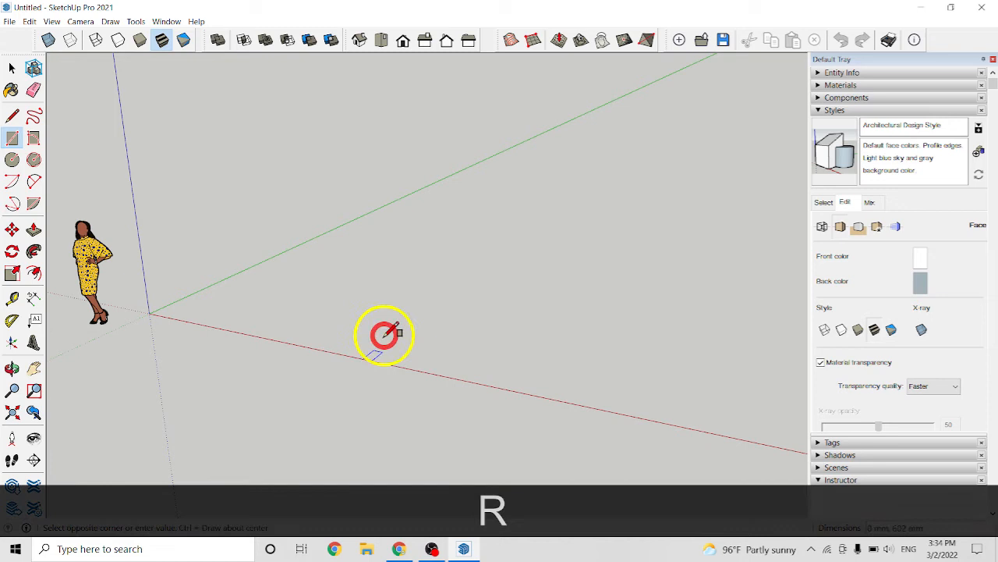
left_click_drag(384, 335, 589, 253)
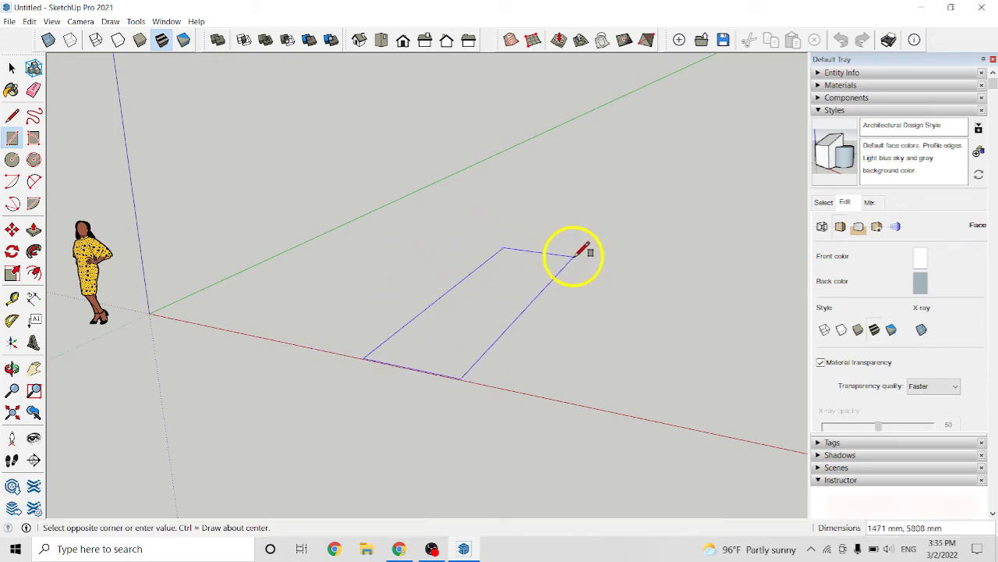
left_click(589, 253)
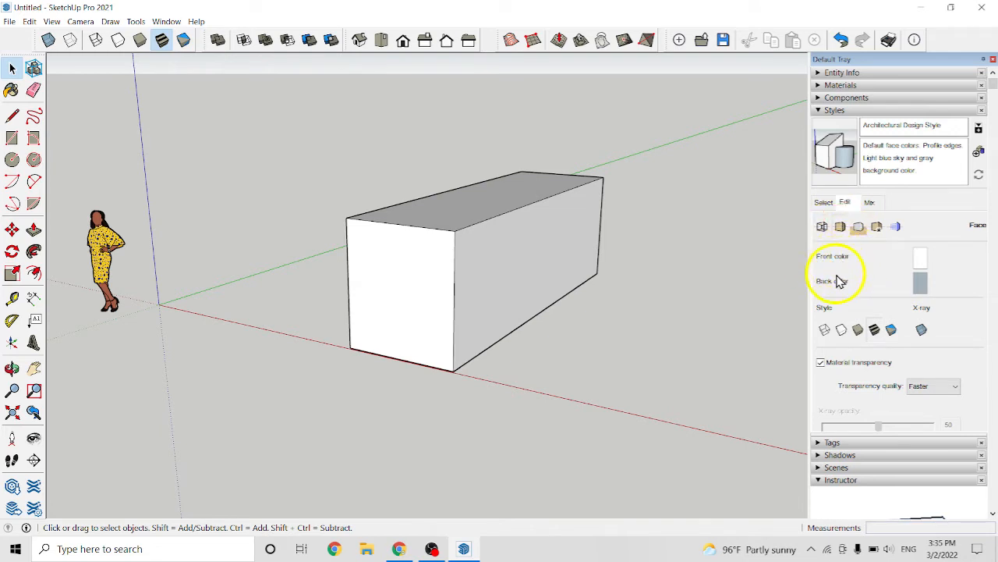
mouse_move(537, 259)
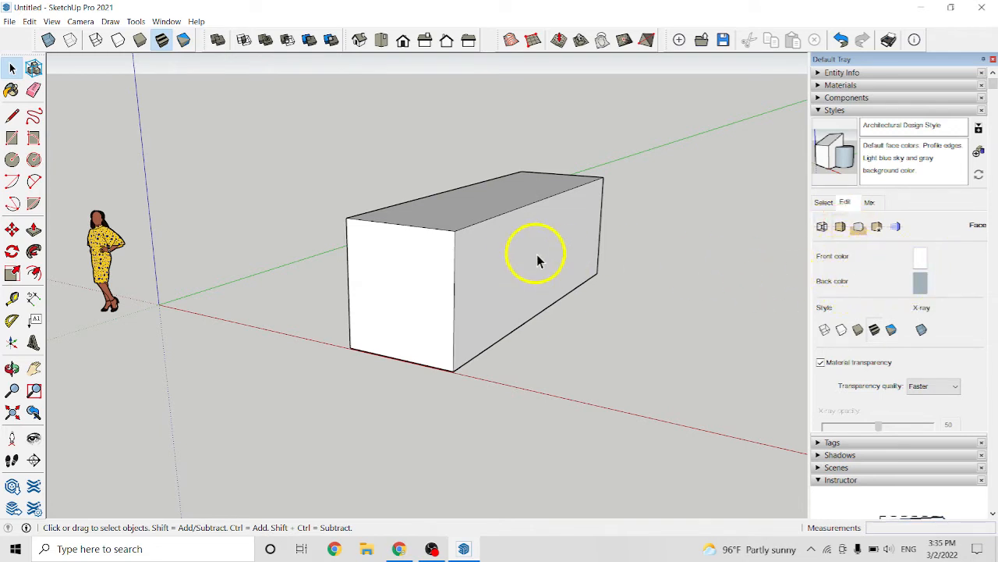
Delete the box's long side face to expose its hollow interior.
left_click(523, 265)
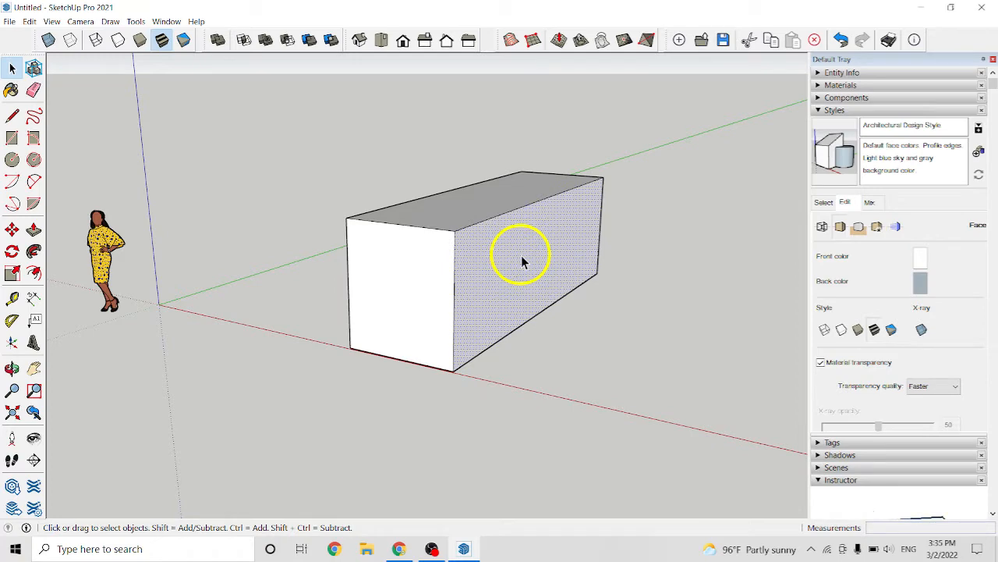
key("Delete")
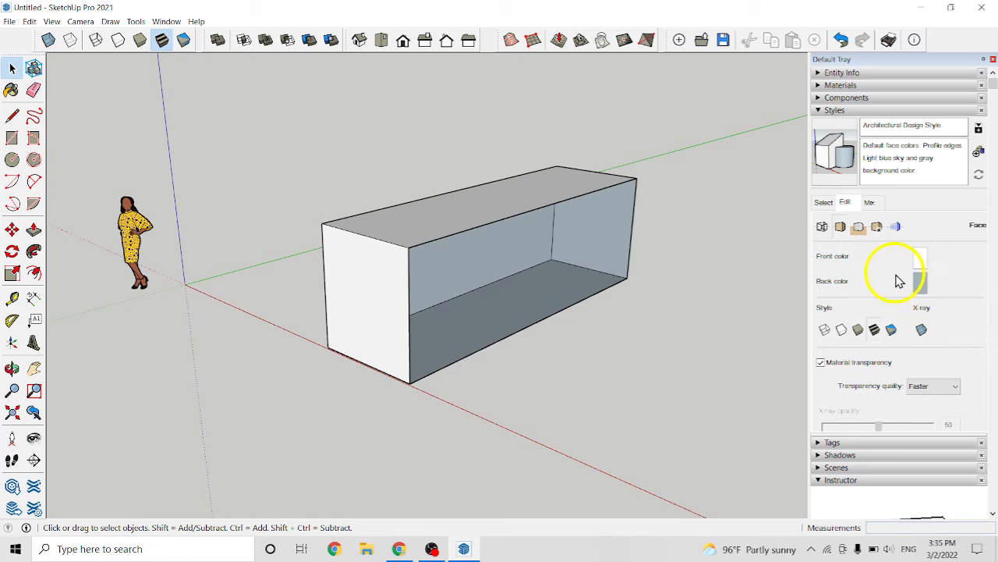
Set the style's Front face colour to near black and orbit to check the box.
left_click(920, 256)
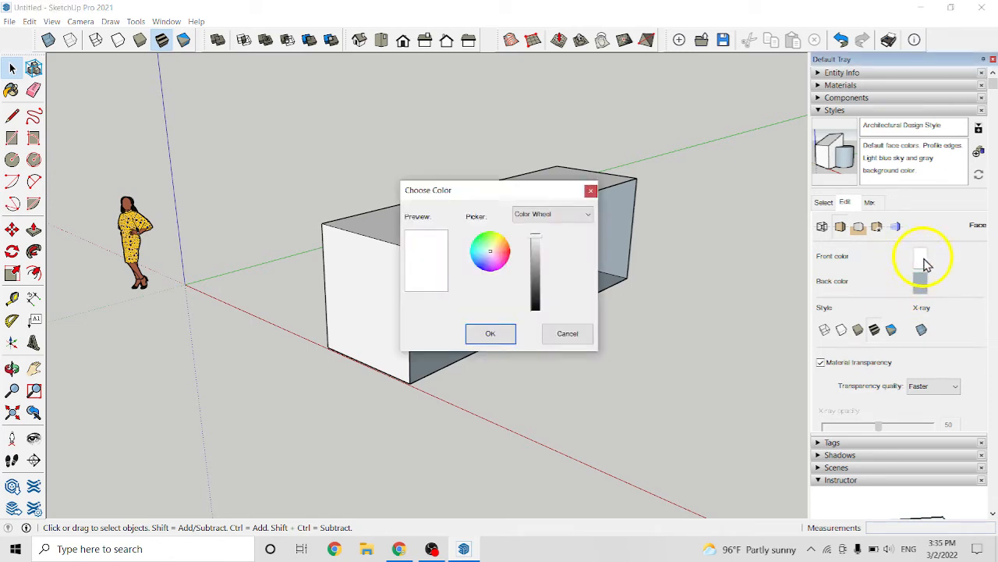
left_click_drag(427, 190, 647, 218)
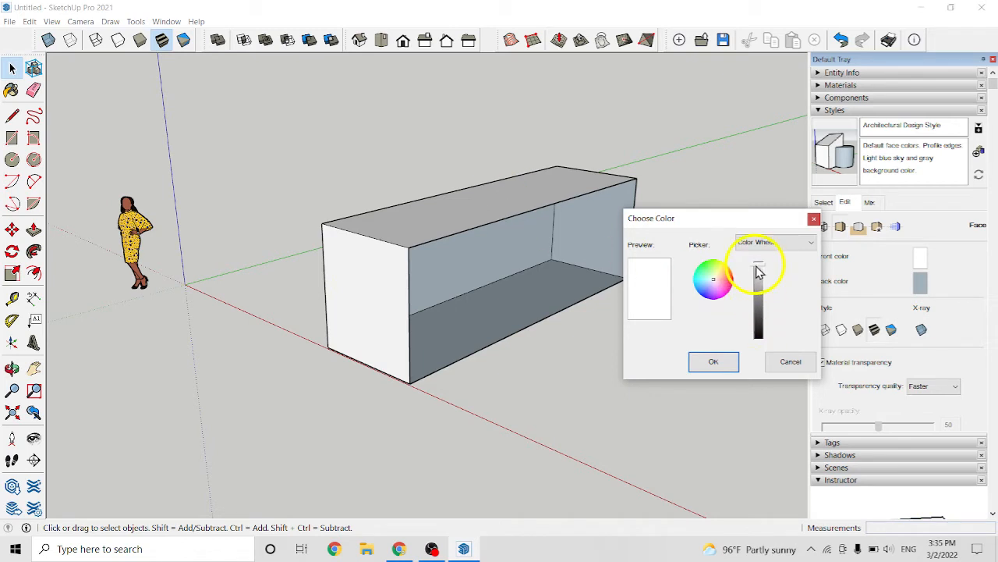
left_click_drag(758, 266, 758, 331)
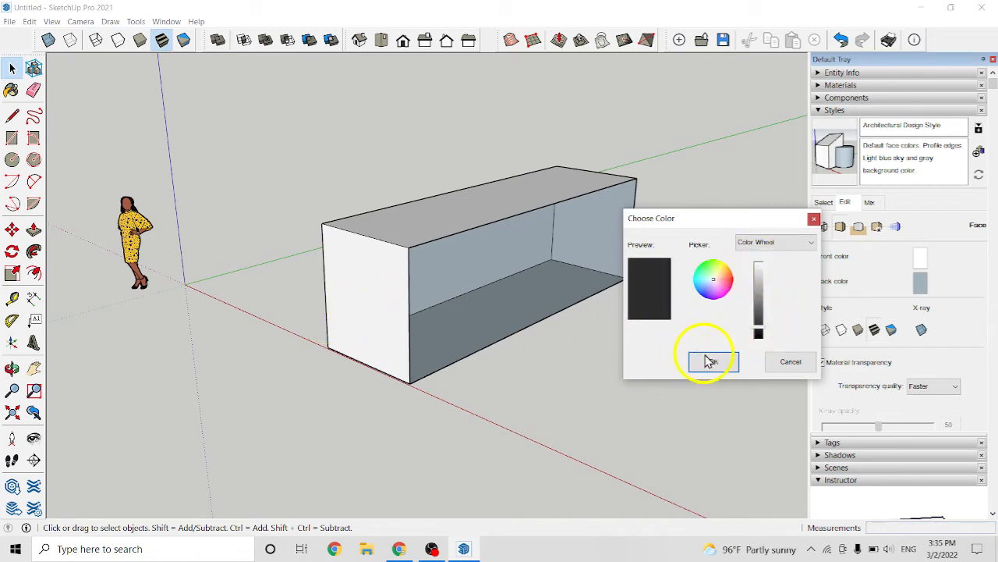
left_click(711, 361)
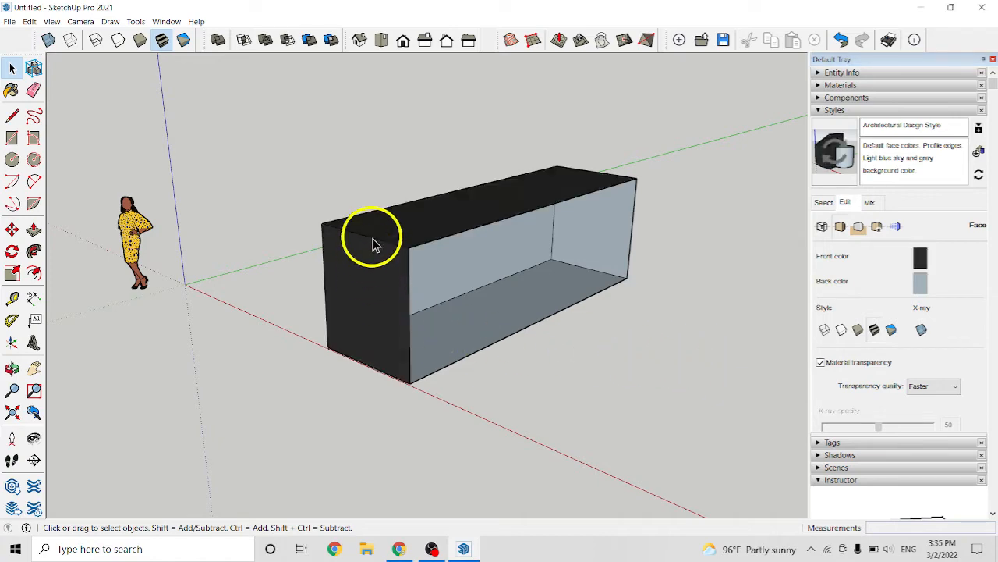
left_click_drag(374, 242, 670, 283)
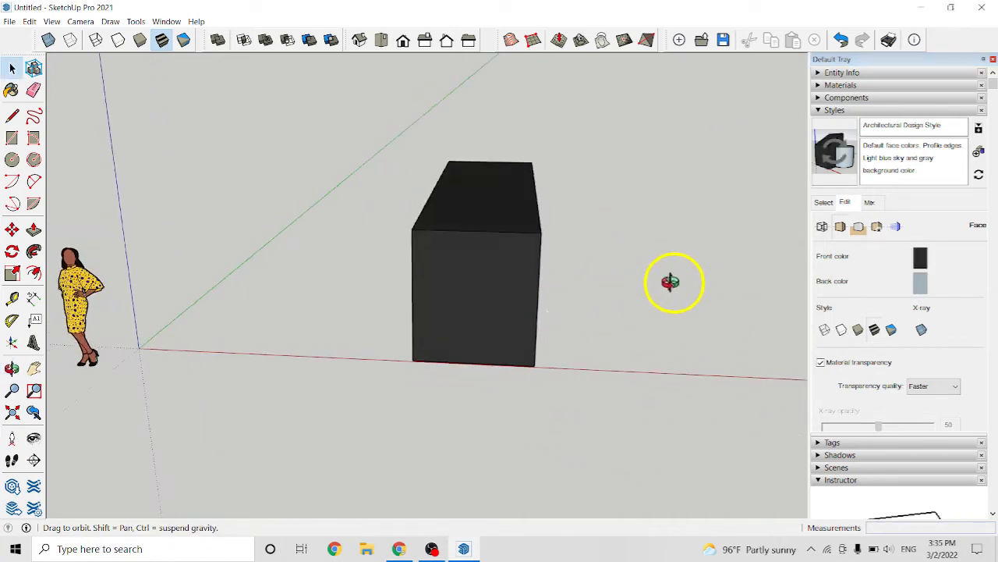
left_click_drag(671, 283, 315, 290)
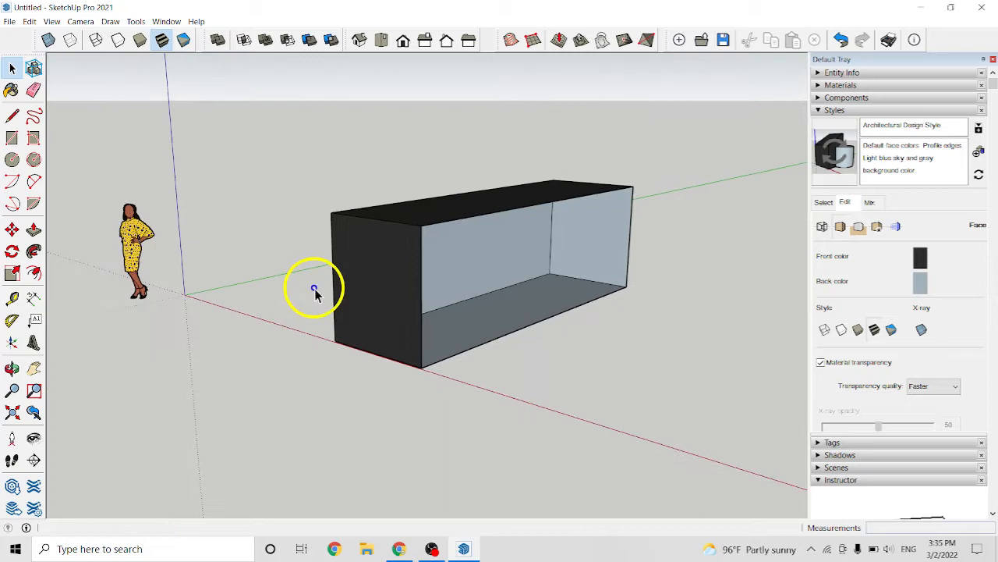
Change the Front face colour to white and darken the Back face colour.
left_click(920, 257)
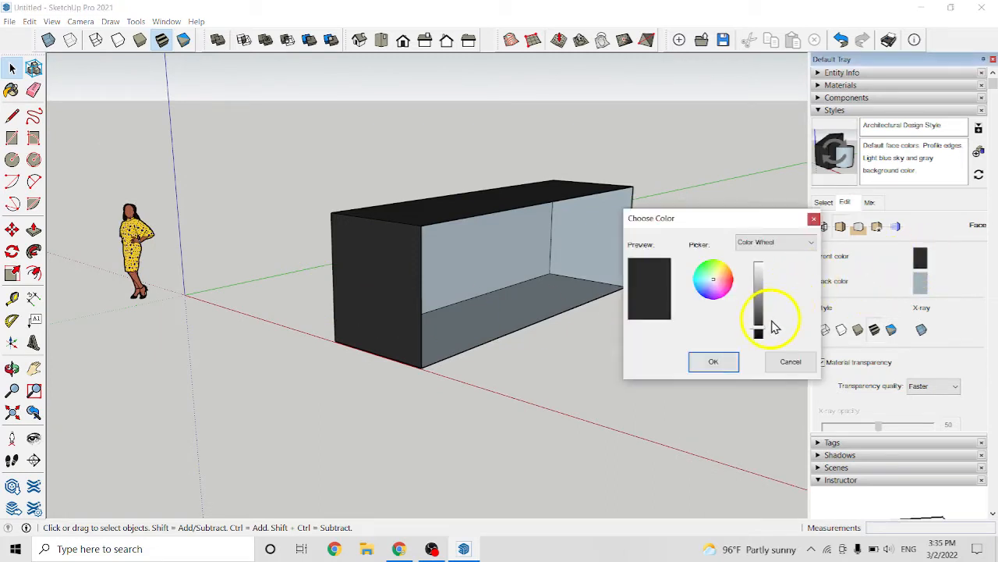
left_click_drag(758, 328, 759, 273)
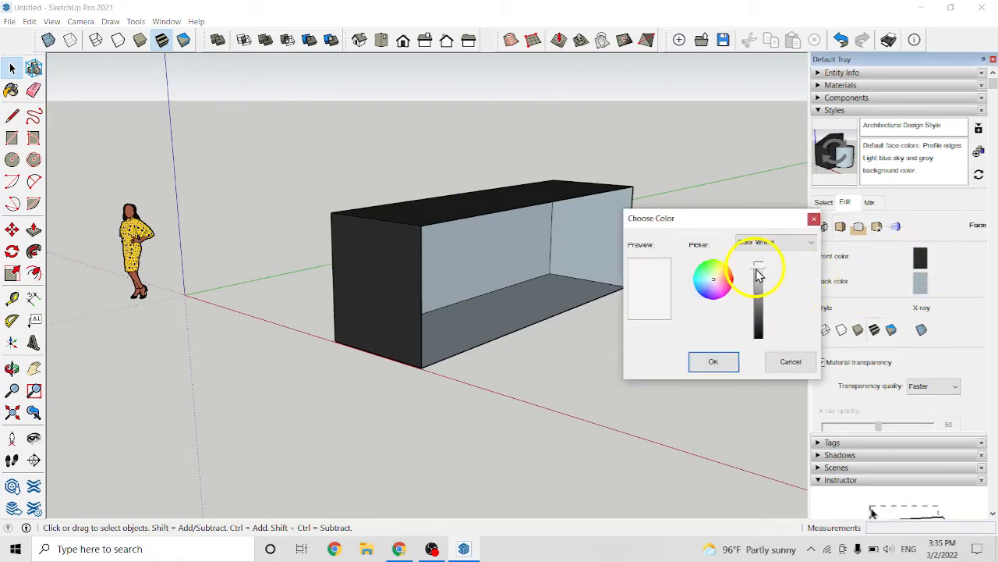
left_click(789, 362)
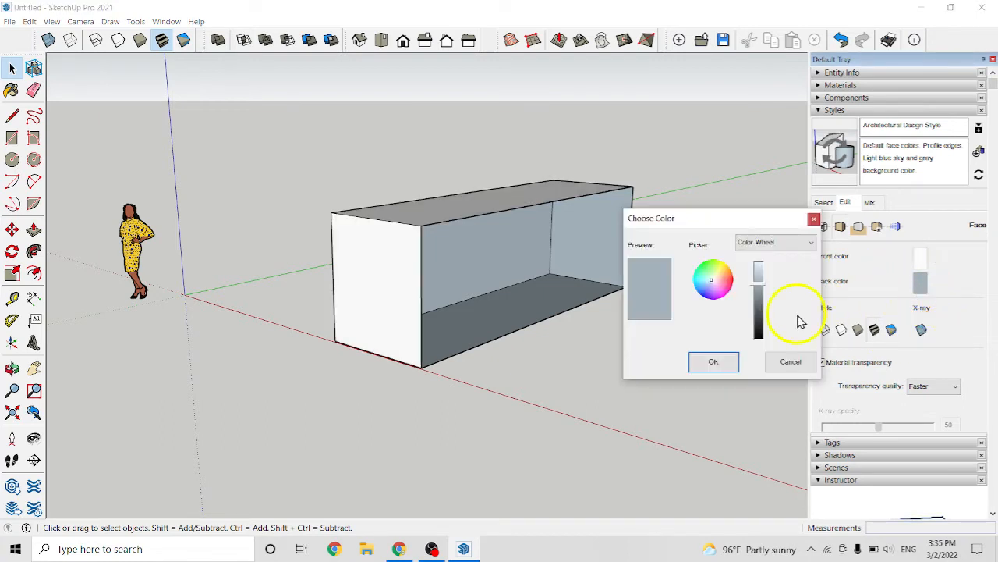
left_click_drag(759, 273, 762, 323)
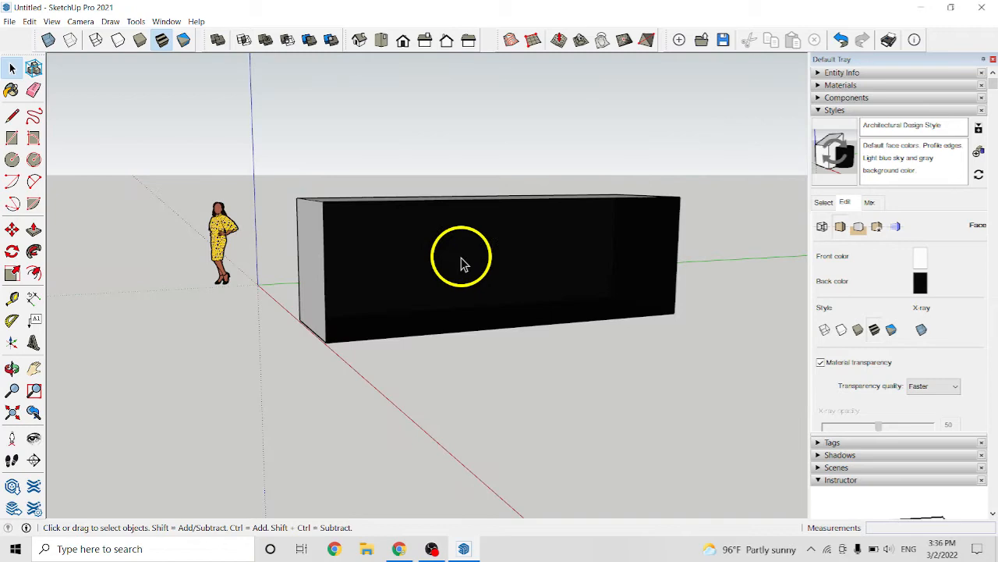
Set the style's Back face colour to a light blue-gray so the interior shows that tint.
left_click_drag(460, 257, 507, 269)
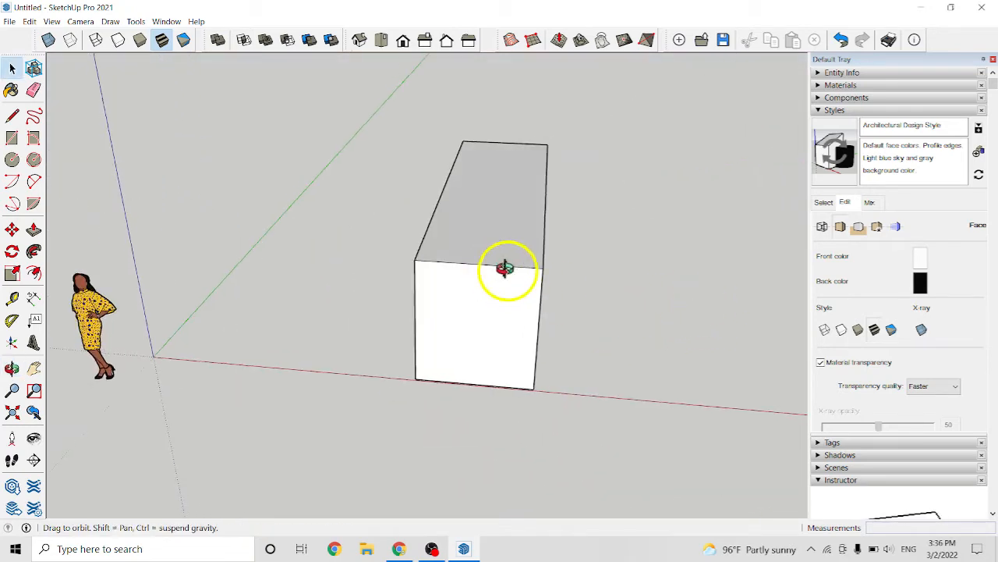
left_click_drag(507, 269, 340, 237)
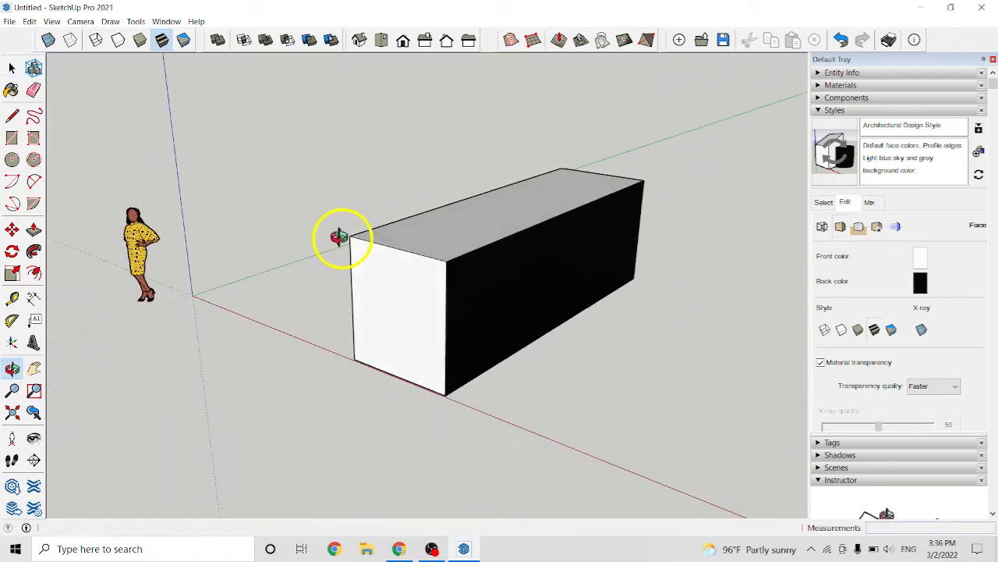
left_click(921, 281)
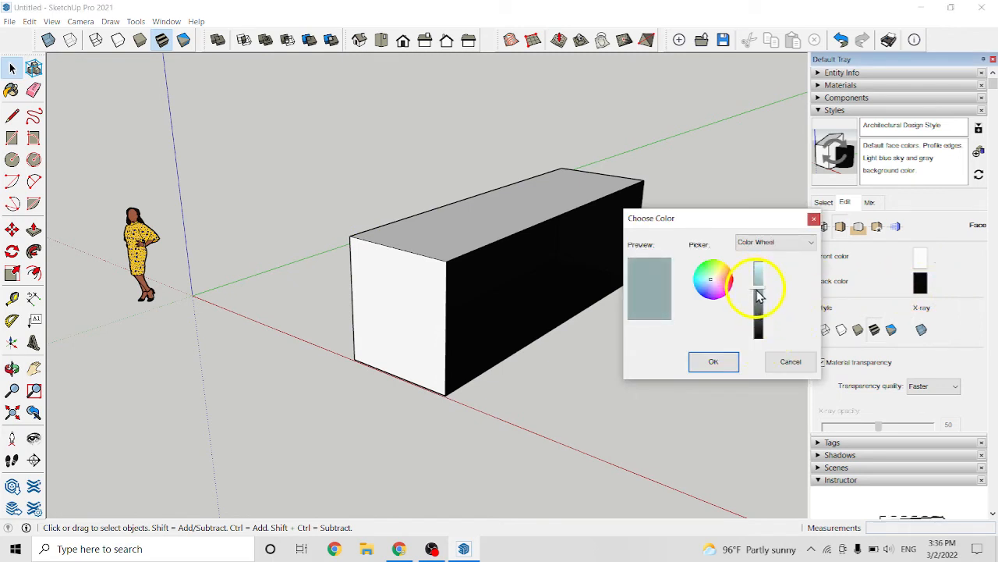
left_click(713, 362)
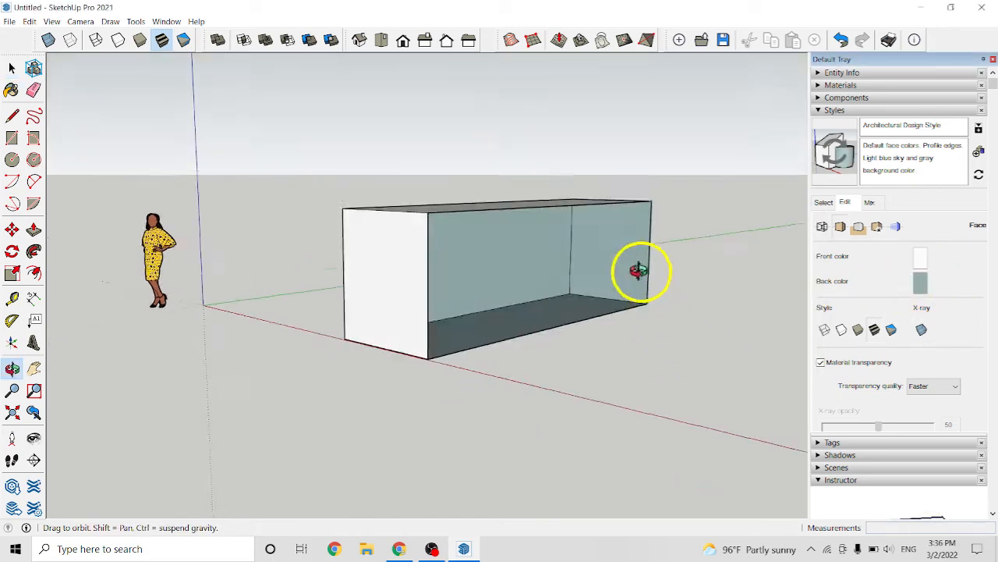
left_click_drag(640, 272, 647, 326)
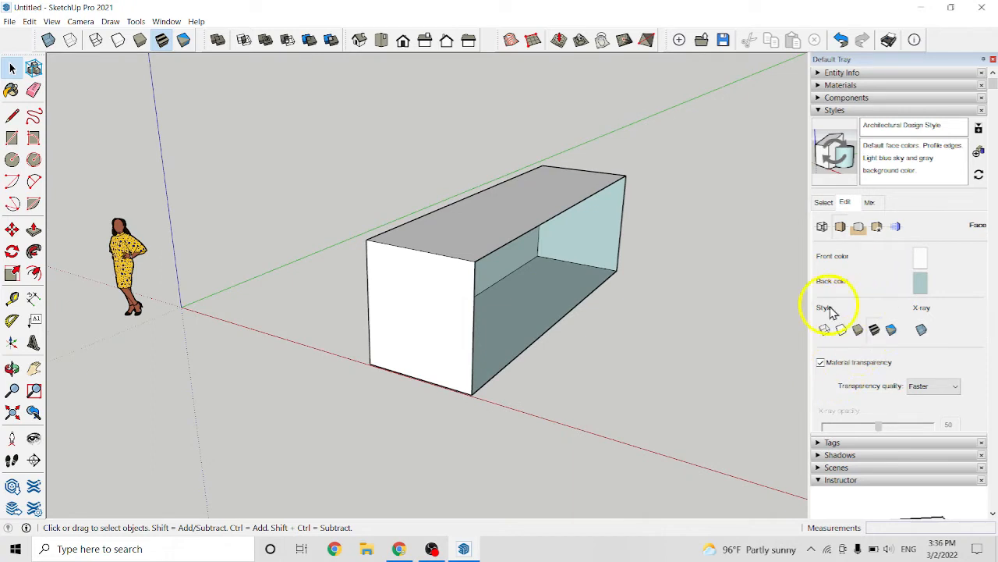
mouse_move(908, 322)
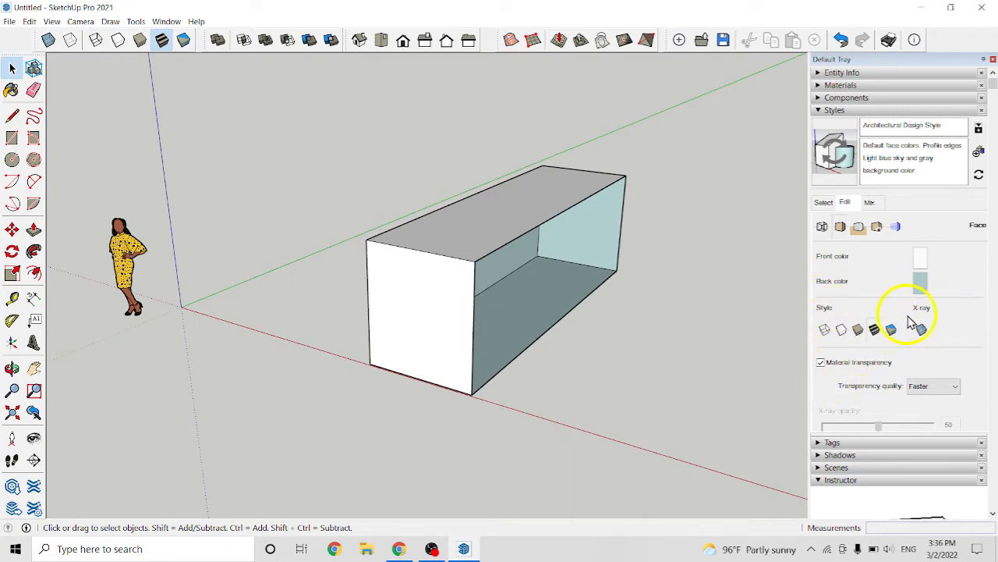
mouse_move(826, 329)
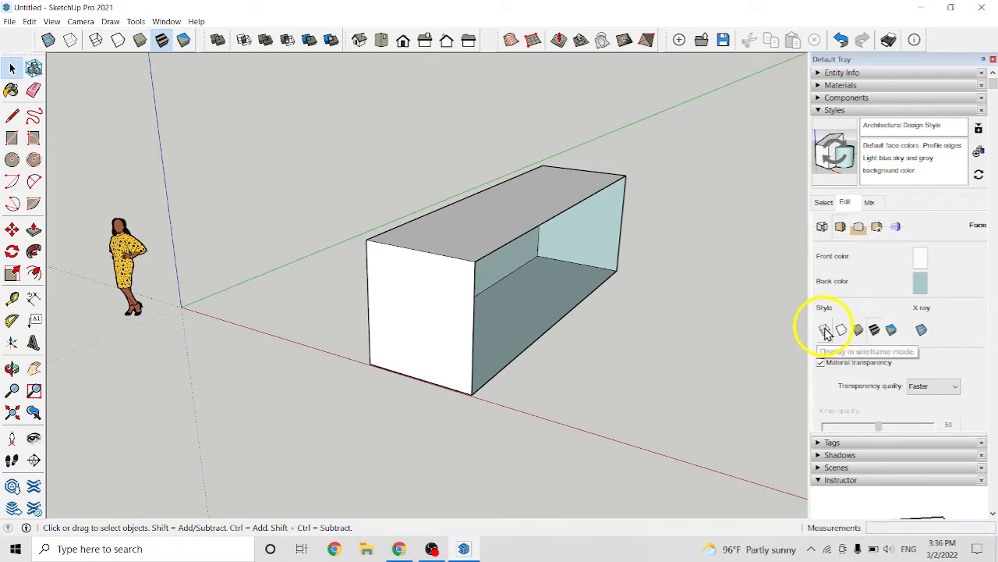
mouse_move(842, 329)
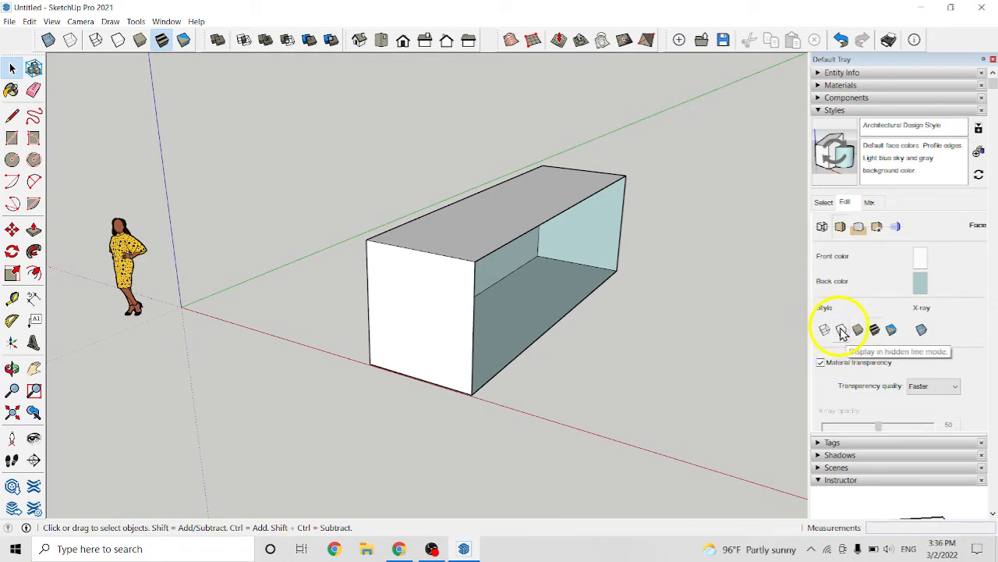
mouse_move(858, 329)
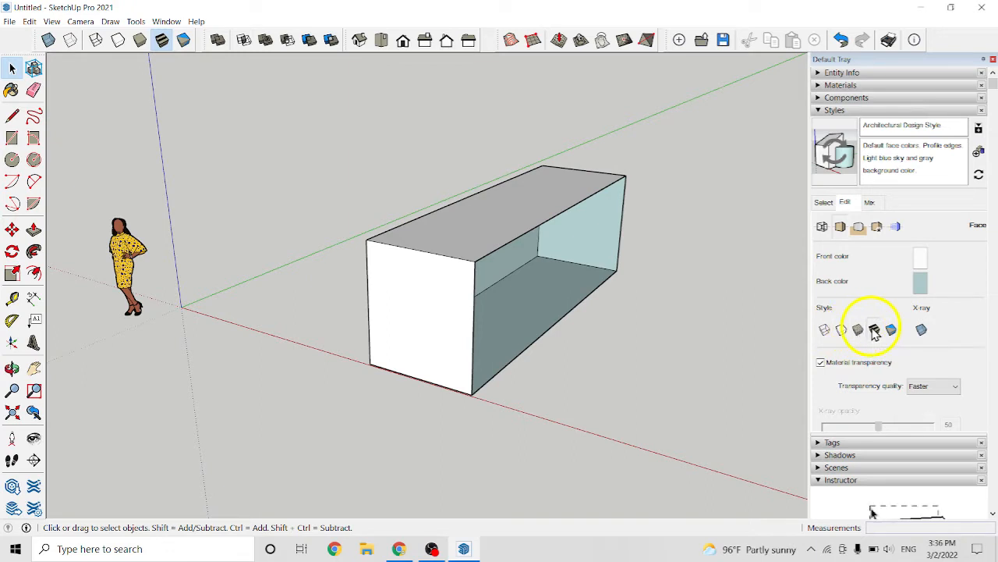
mouse_move(889, 330)
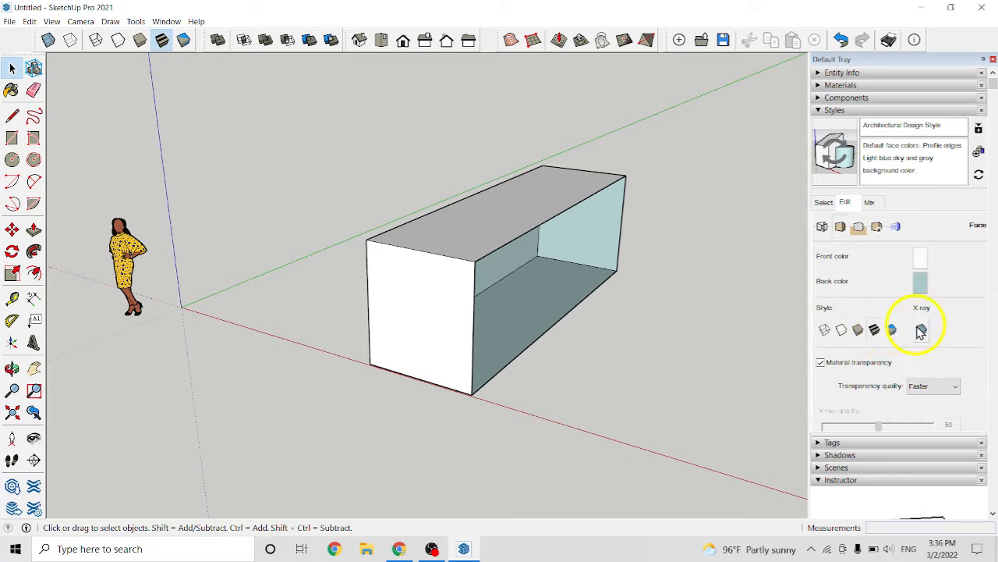
mouse_move(921, 330)
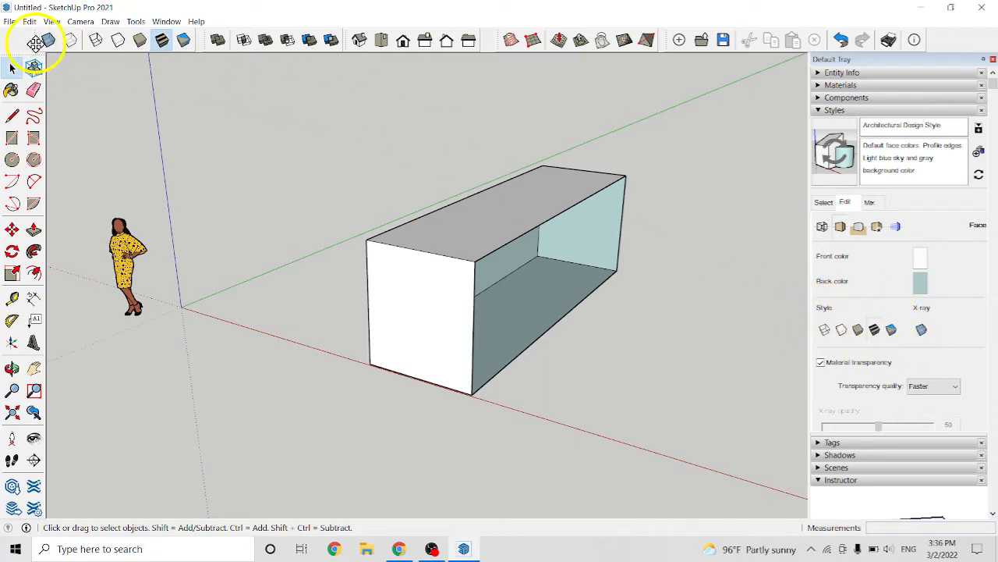
mouse_move(162, 40)
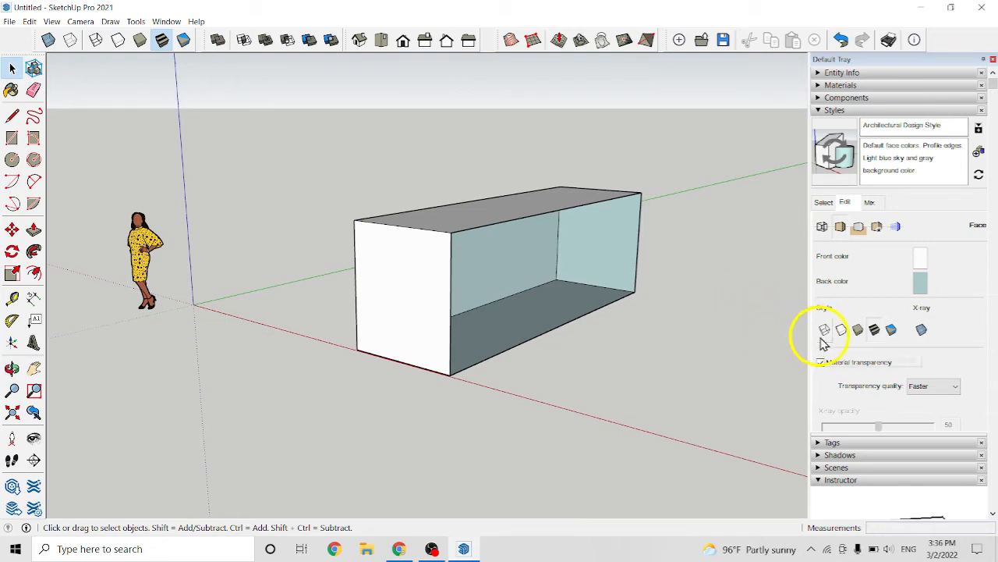
mouse_move(824, 330)
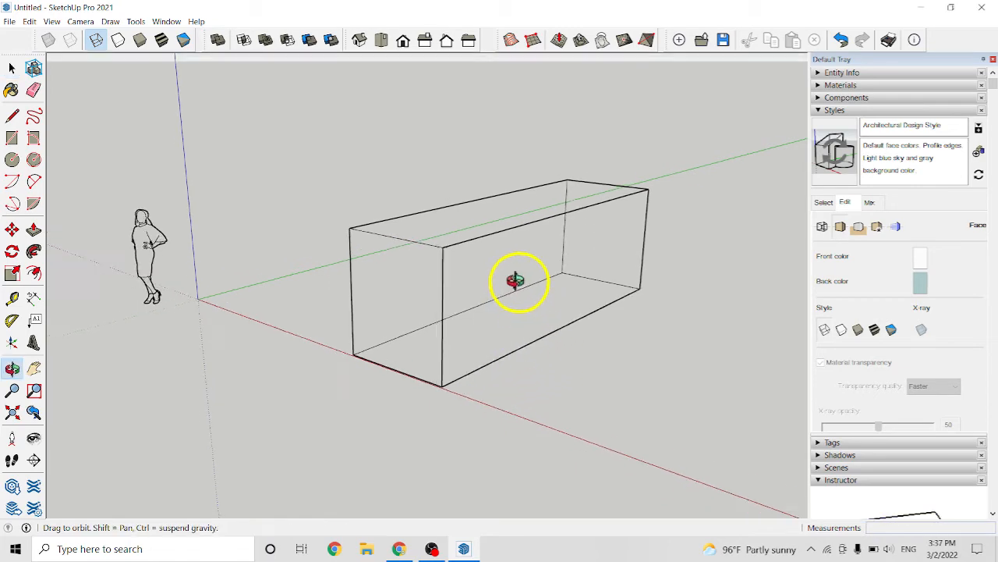
Toggle the face style between Hidden Line and Wireframe, ending on bare wireframe edges.
left_click_drag(518, 281, 396, 291)
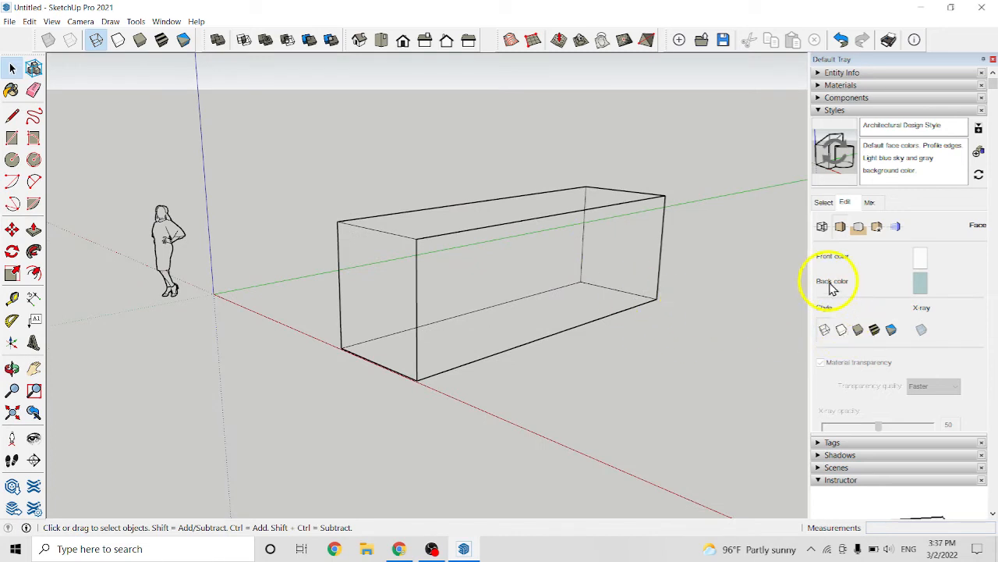
mouse_move(823, 336)
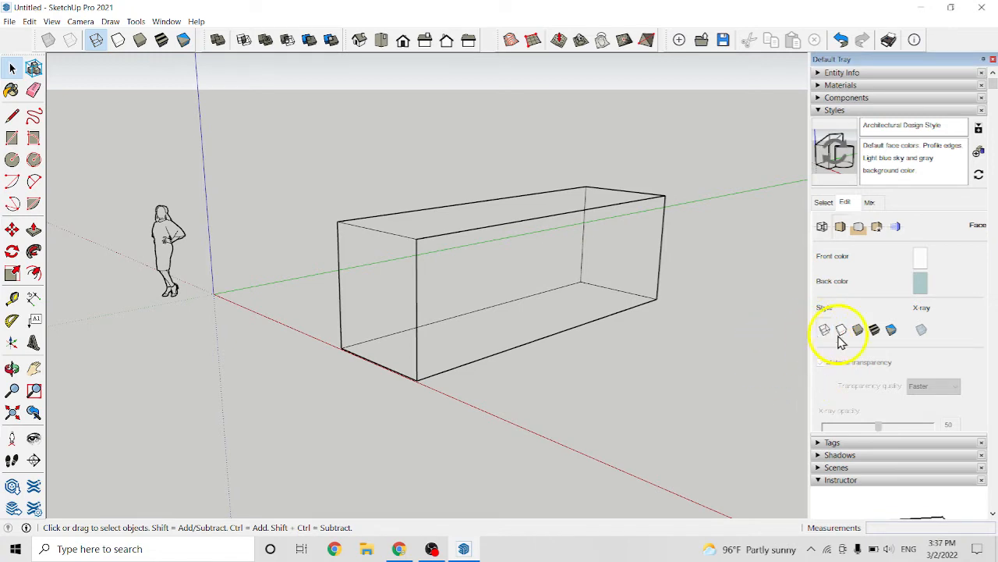
left_click(824, 329)
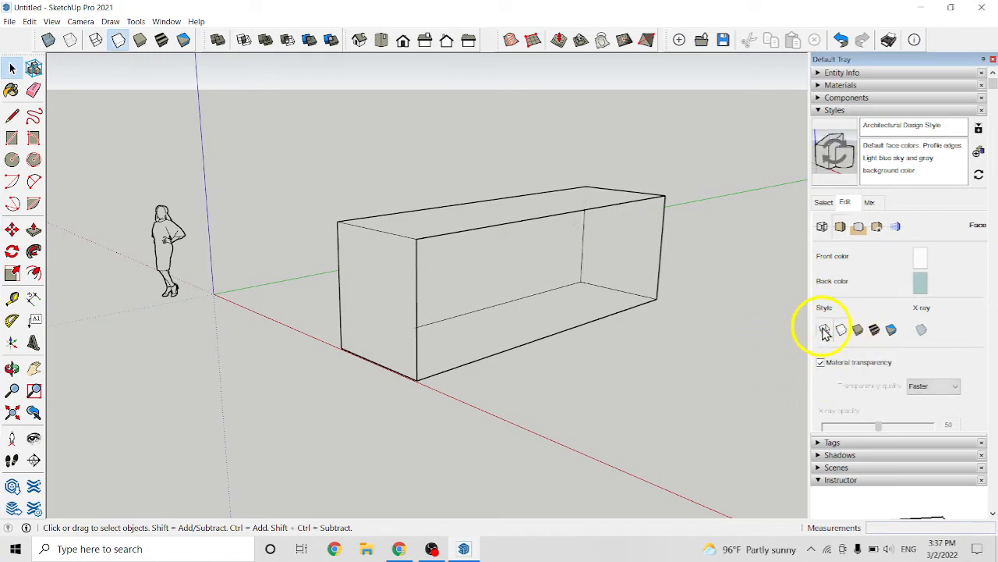
left_click(841, 327)
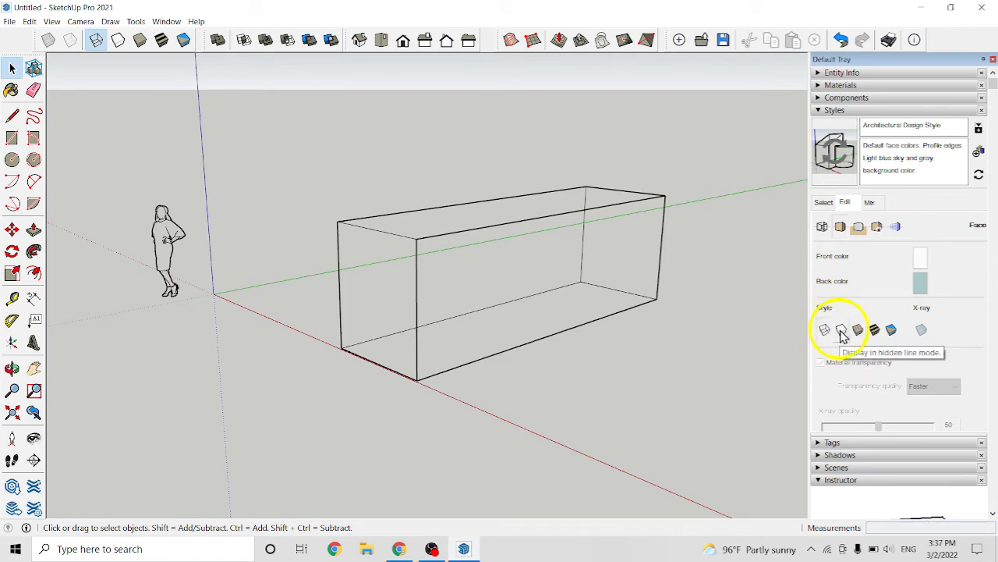
left_click(842, 329)
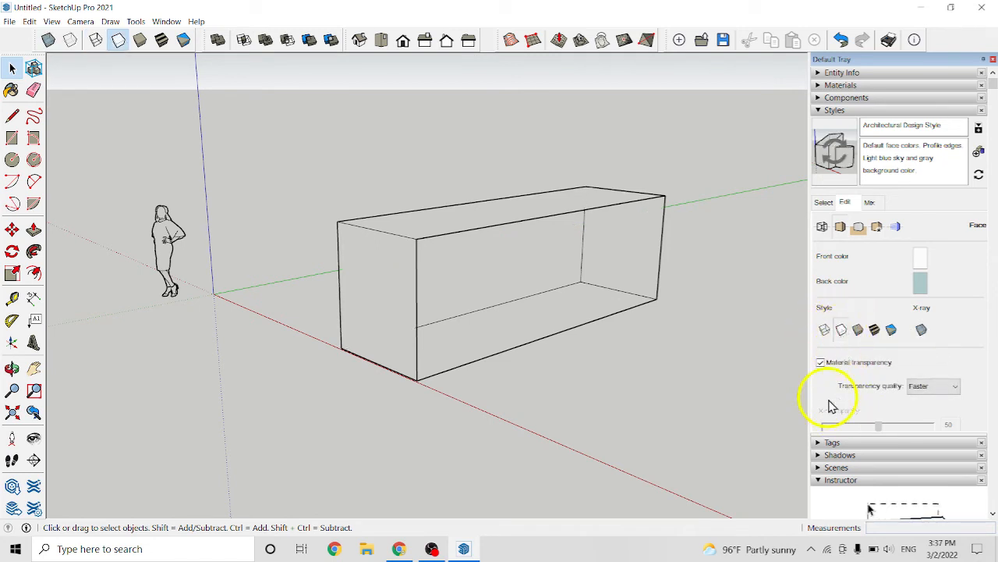
mouse_move(843, 329)
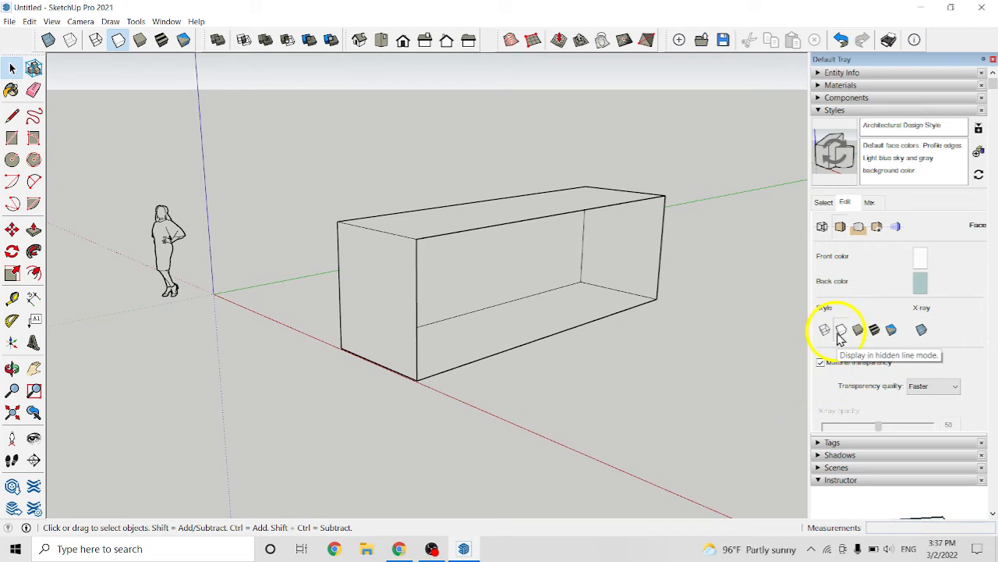
mouse_move(449, 293)
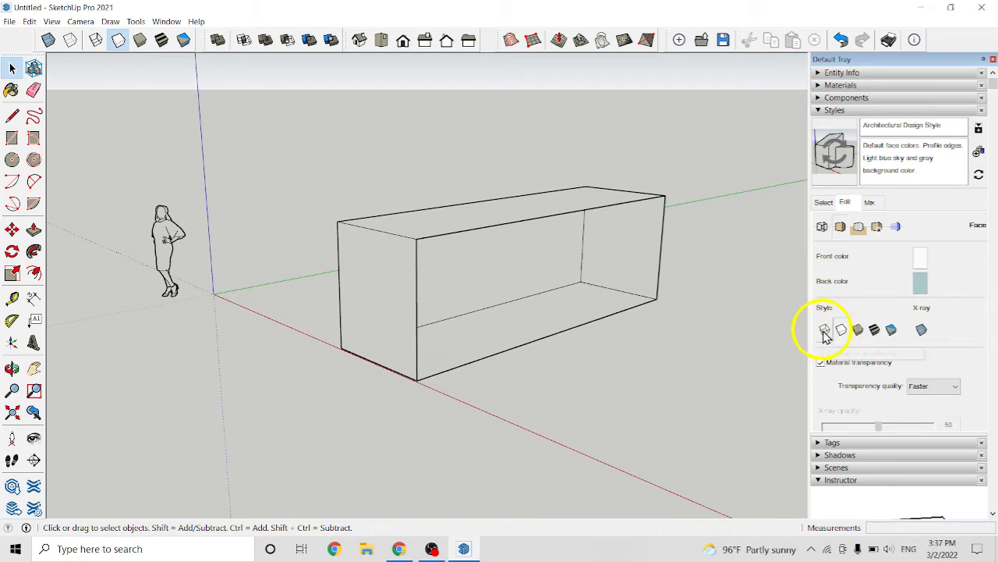
left_click(841, 328)
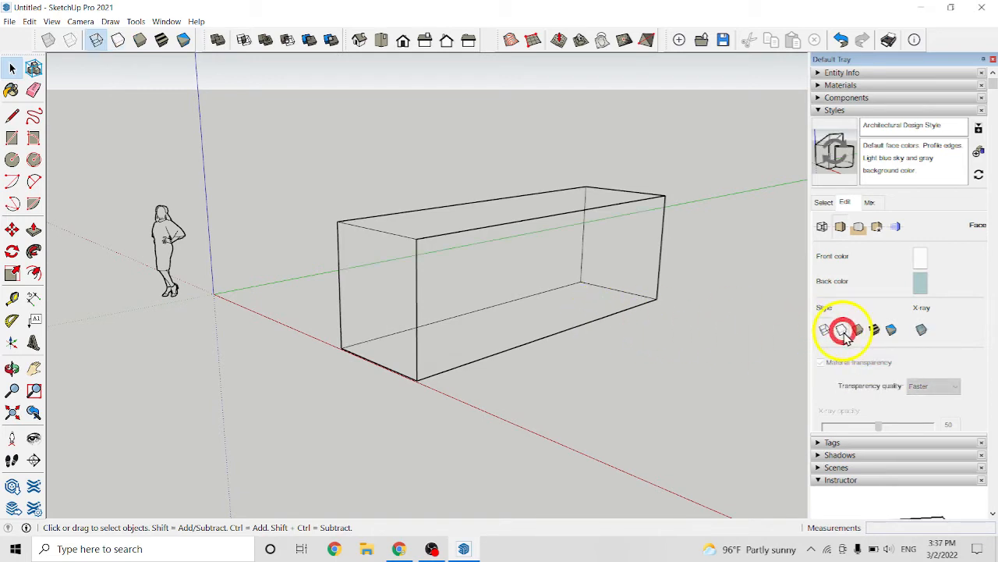
left_click(821, 362)
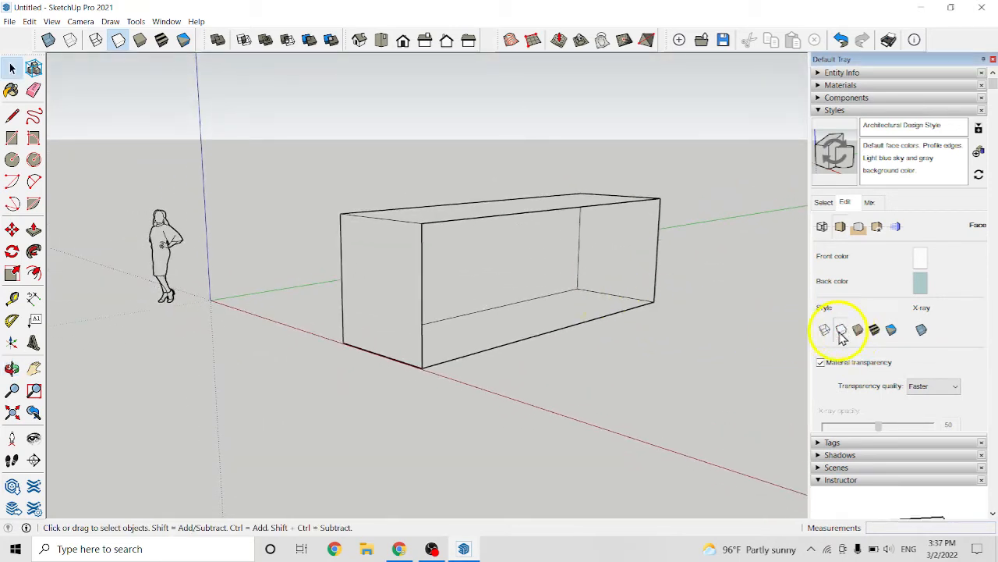
left_click(824, 328)
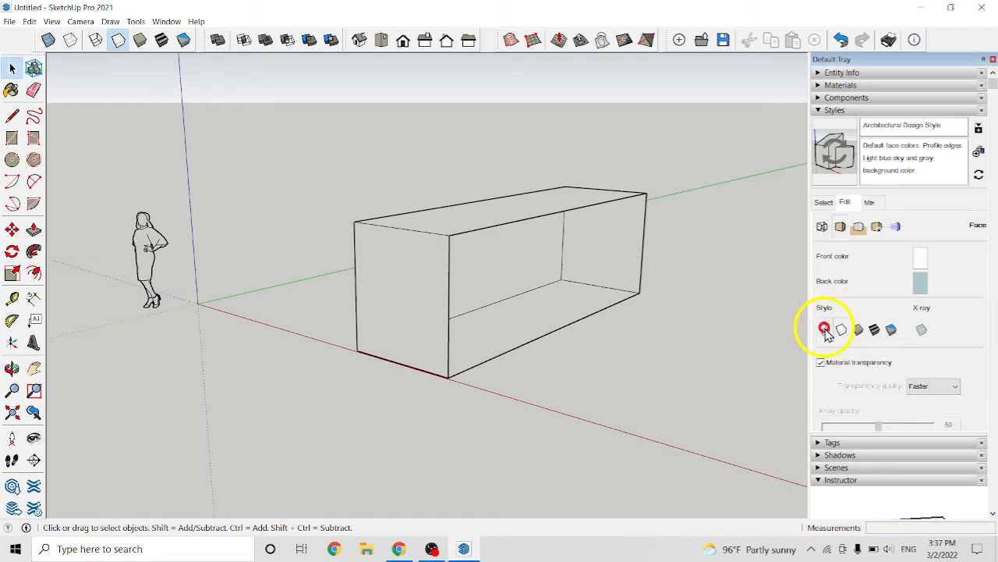
left_click(824, 328)
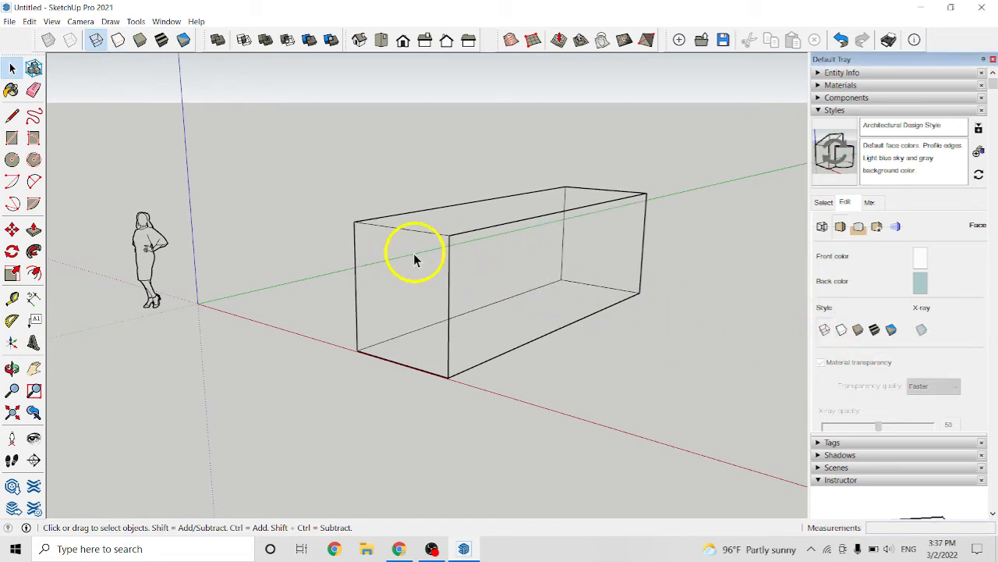
Switch the face style to shaded and orbit to view the box's open side and top.
left_click(820, 362)
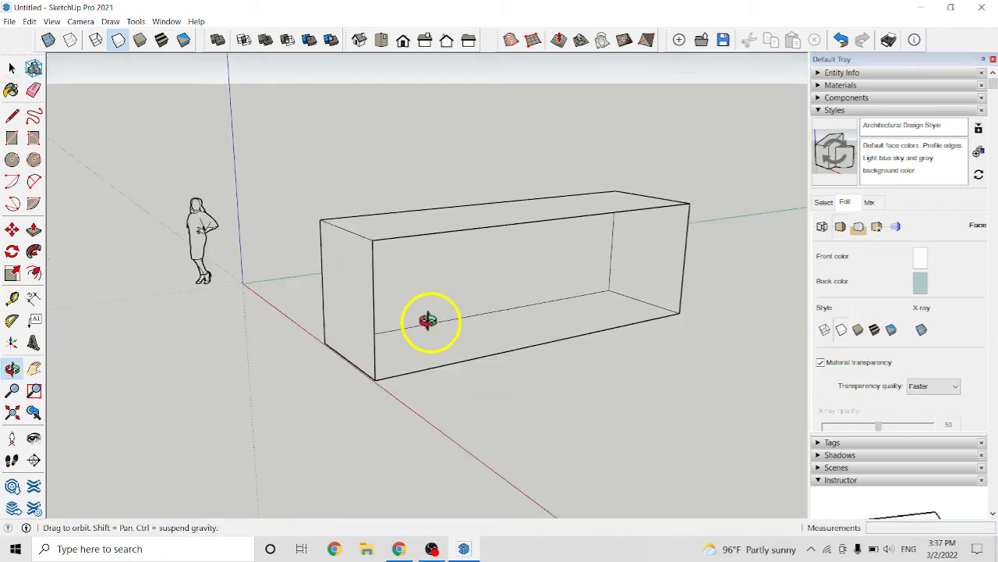
left_click_drag(429, 322, 646, 323)
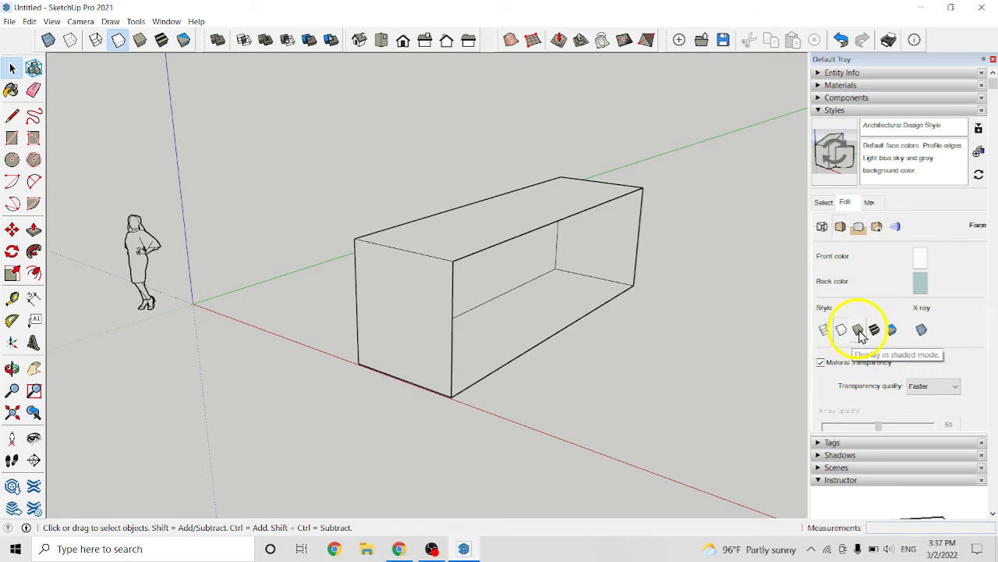
mouse_move(725, 408)
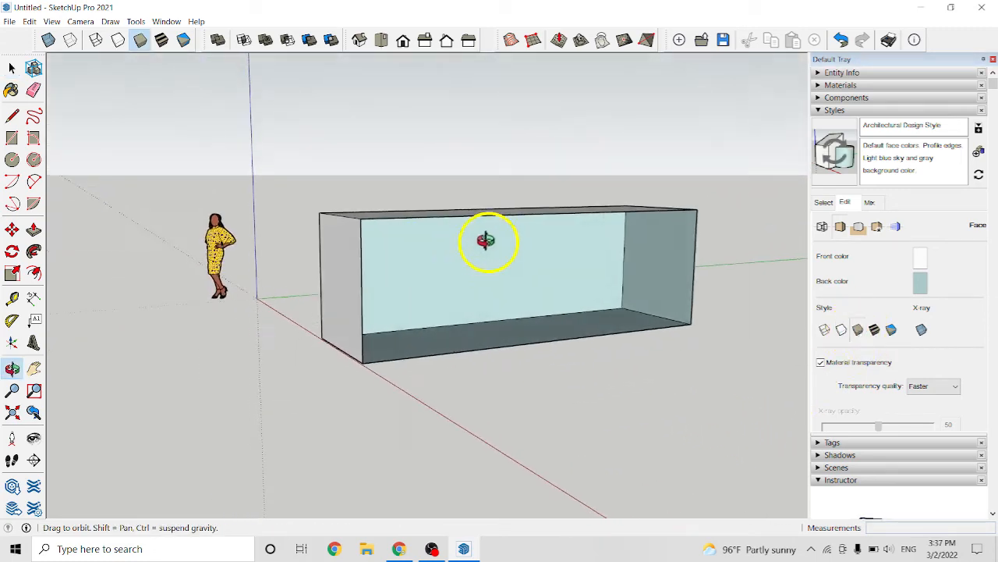
left_click_drag(487, 242, 574, 259)
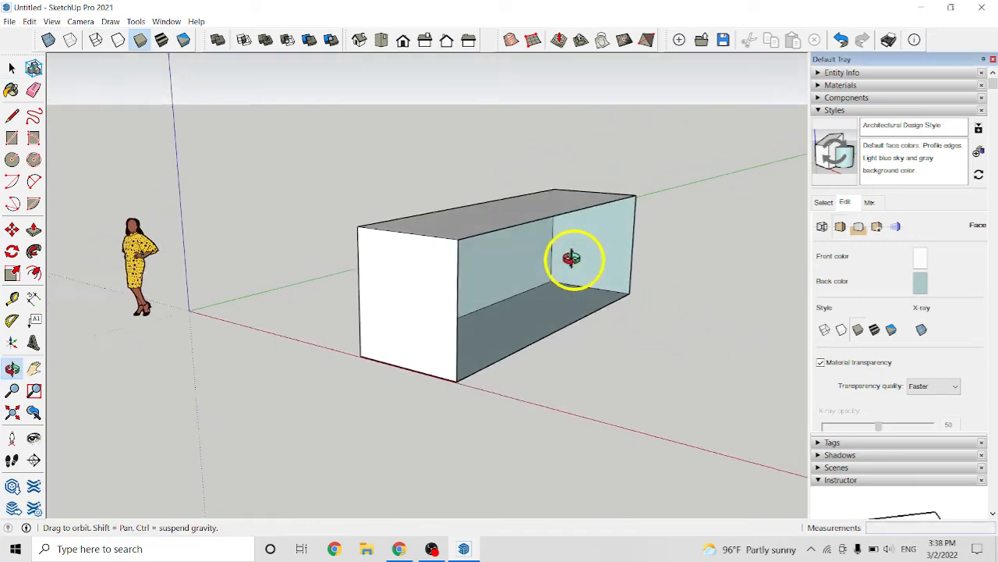
left_click_drag(571, 259, 571, 321)
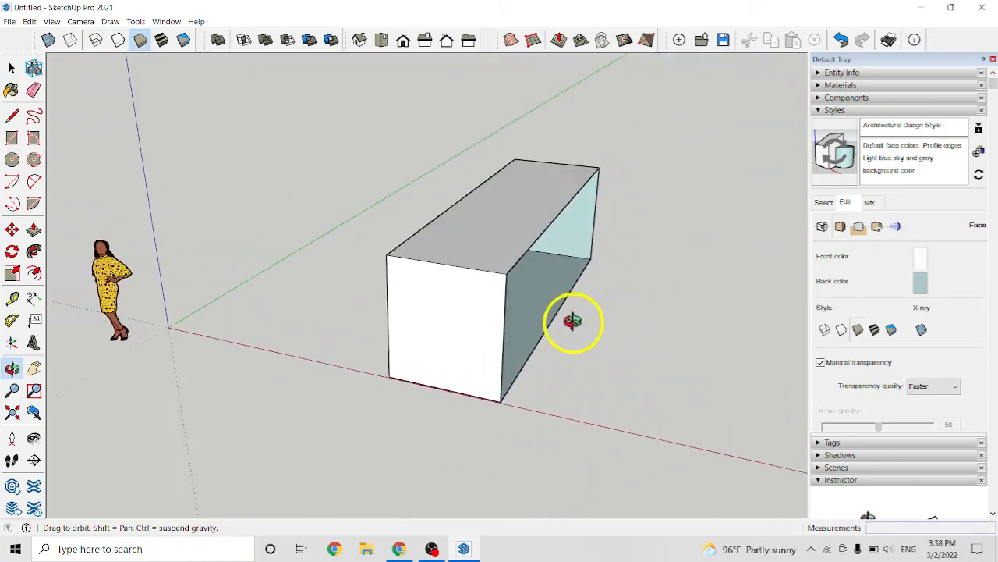
left_click_drag(574, 321, 529, 295)
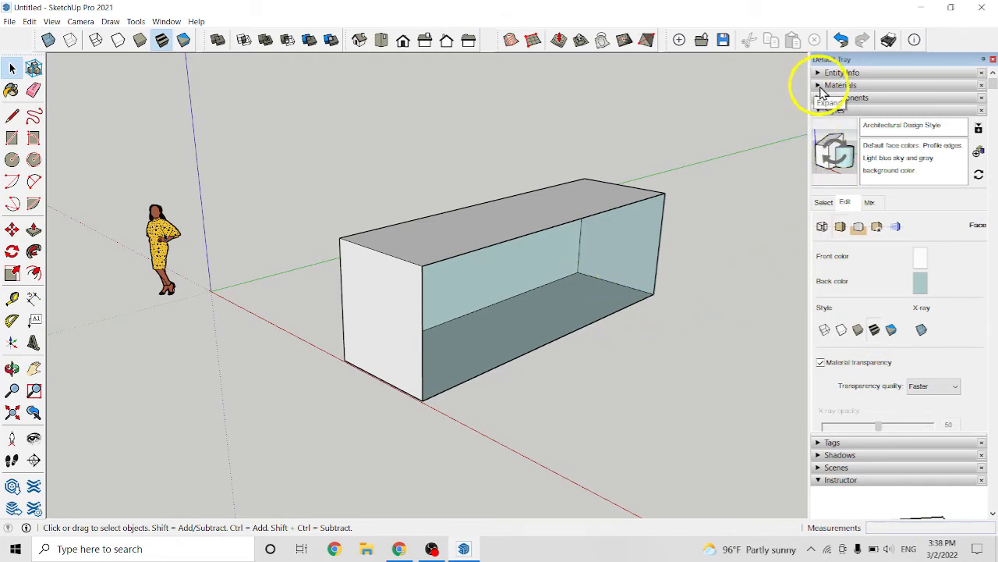
From the Stone materials collection, paint the top Stone Vein Grey and the end face Granite Brown.
left_click(964, 198)
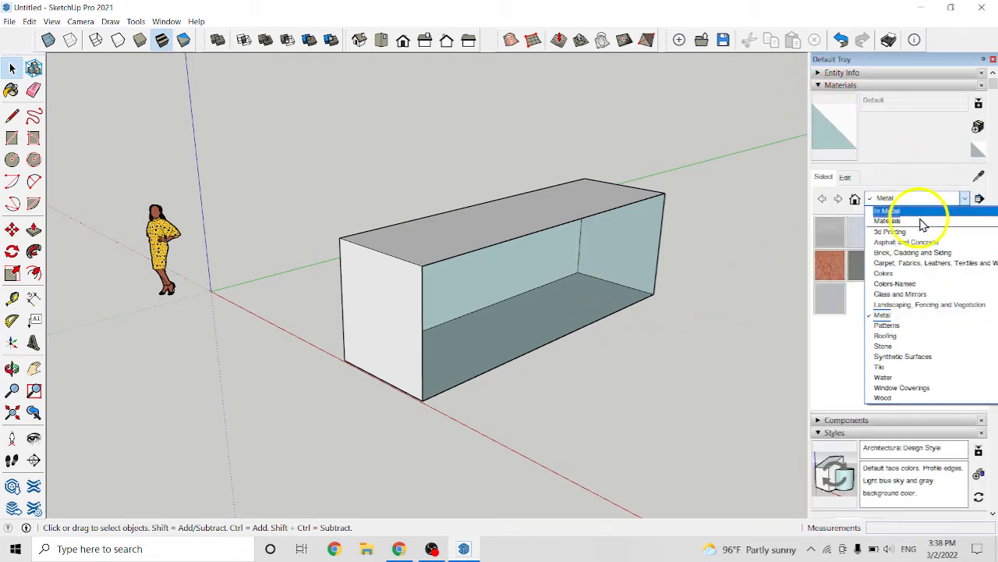
left_click(883, 347)
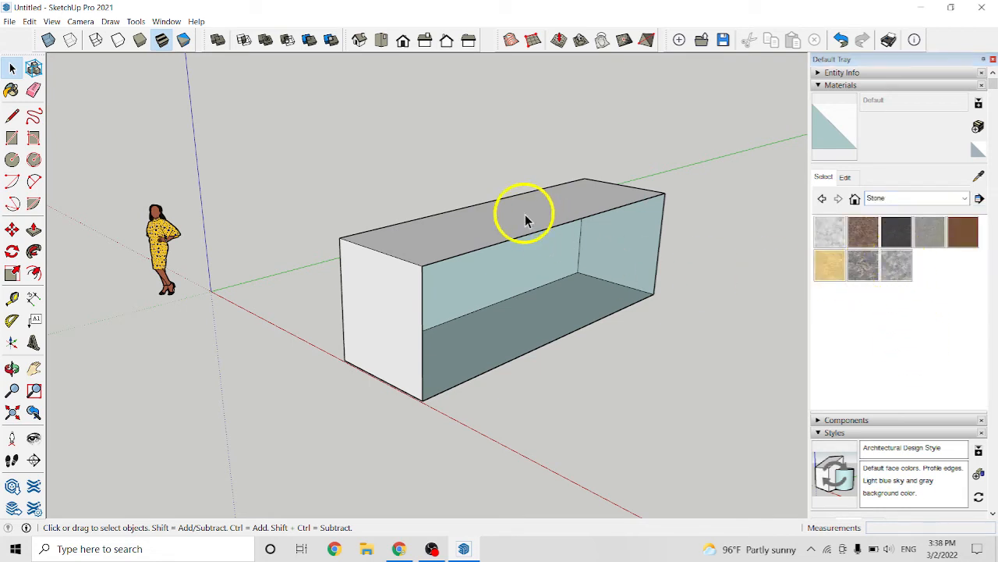
left_click(896, 265)
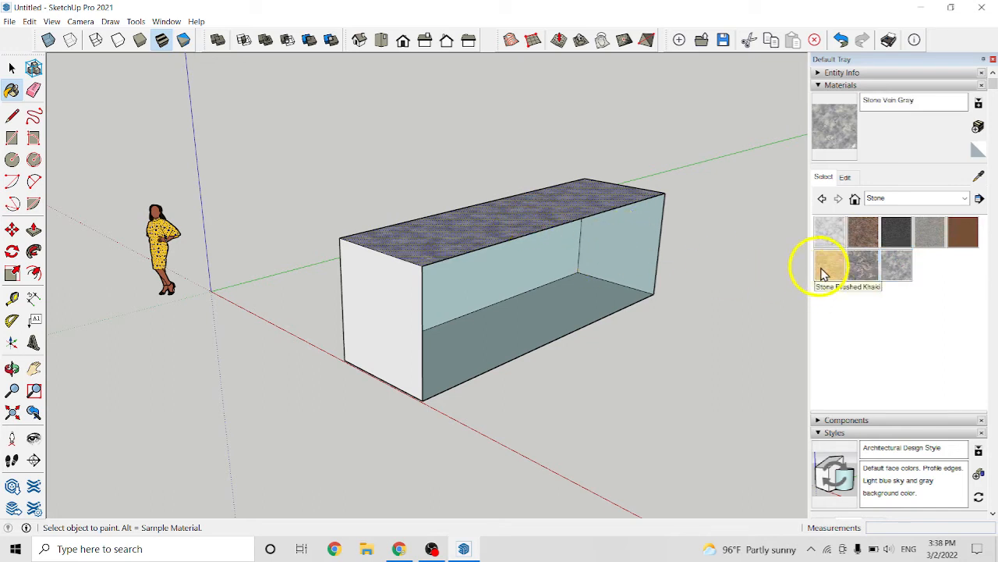
mouse_move(543, 315)
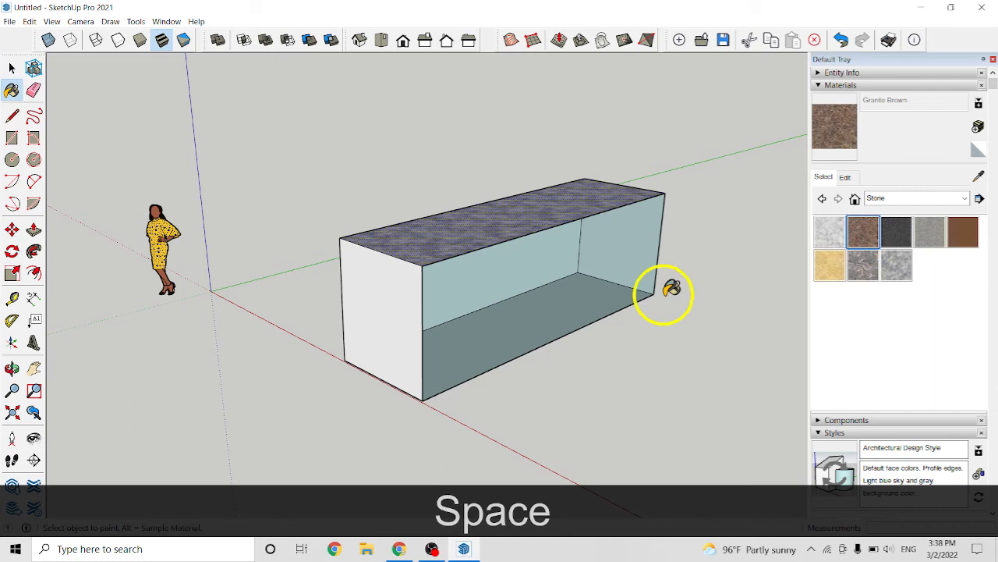
key("space")
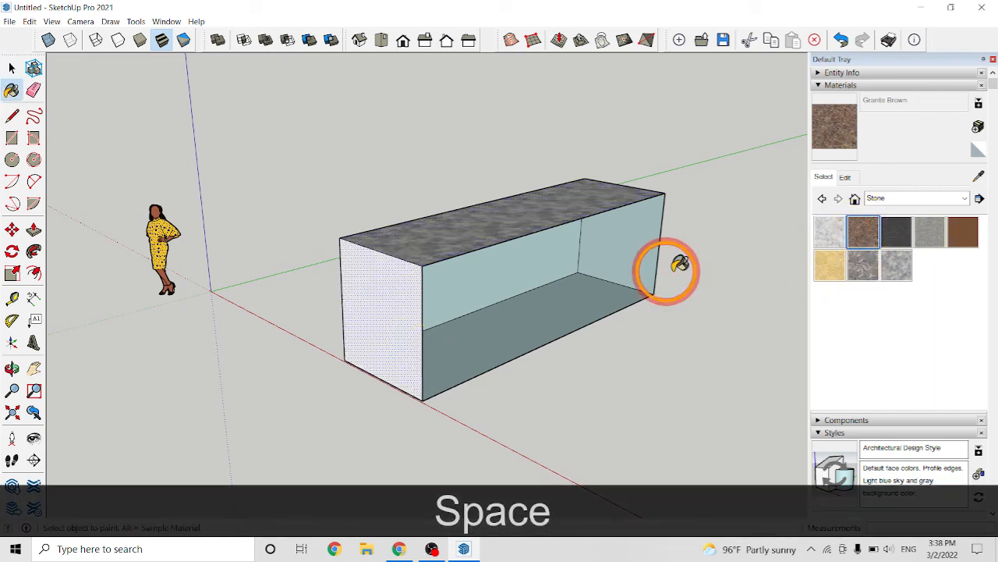
left_click(377, 312)
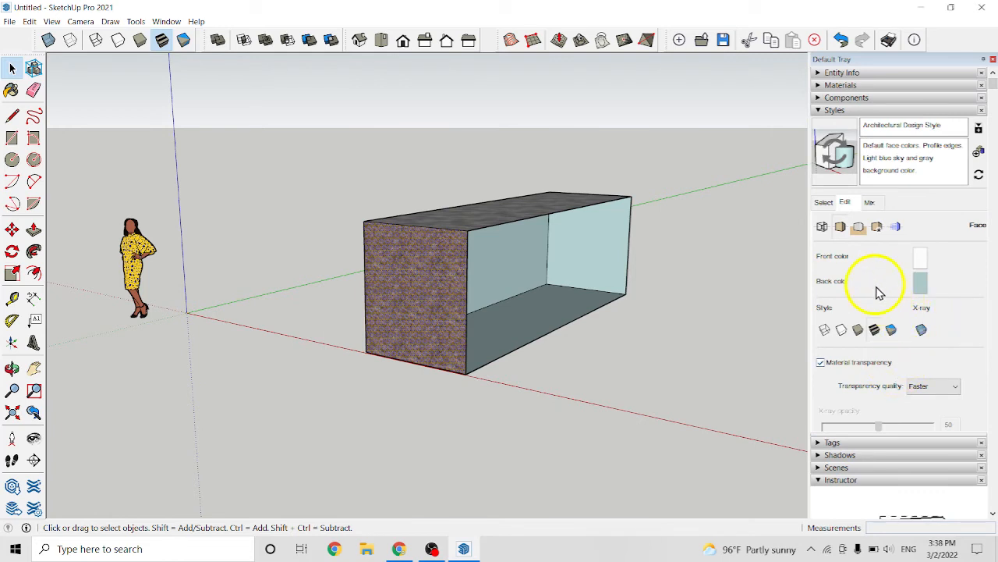
mouse_move(883, 334)
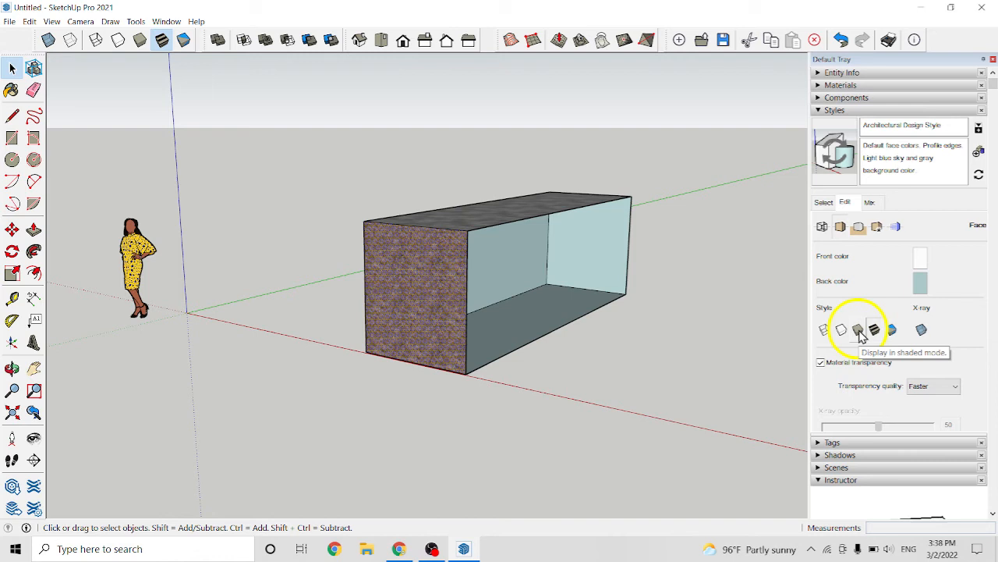
Cycle the box through Shaded with Textures, Wireframe, then Monochrome face style.
left_click(858, 329)
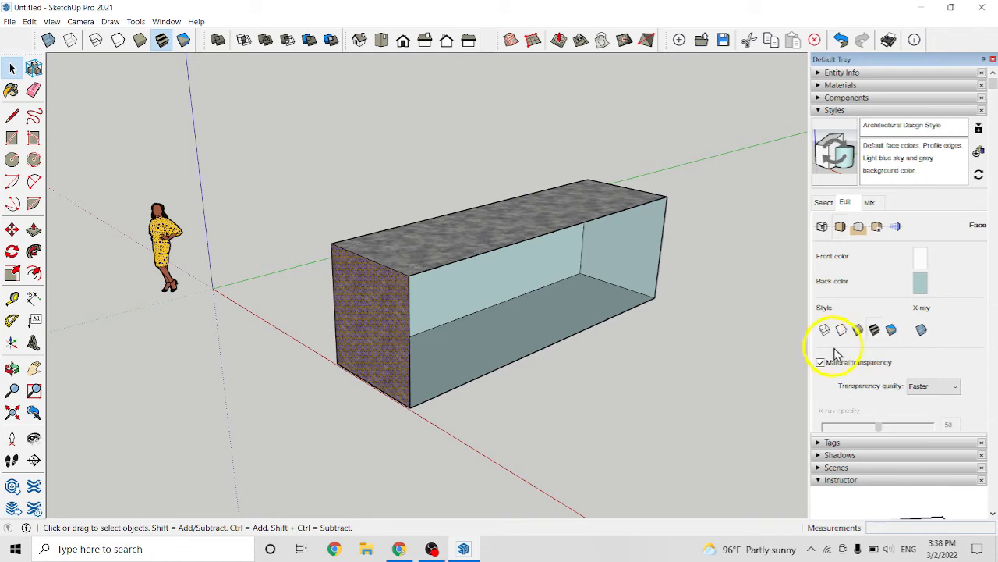
mouse_move(873, 331)
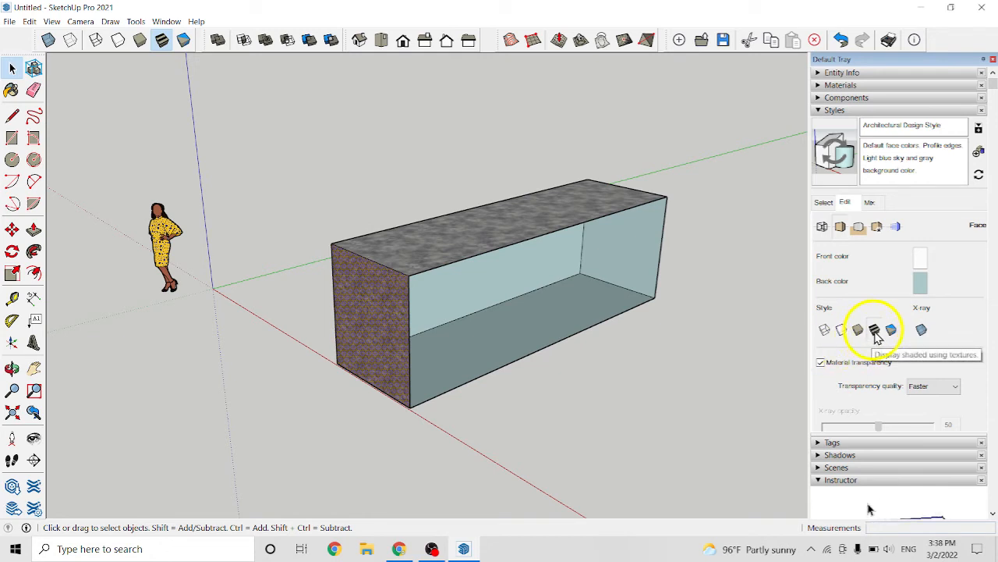
mouse_move(412, 281)
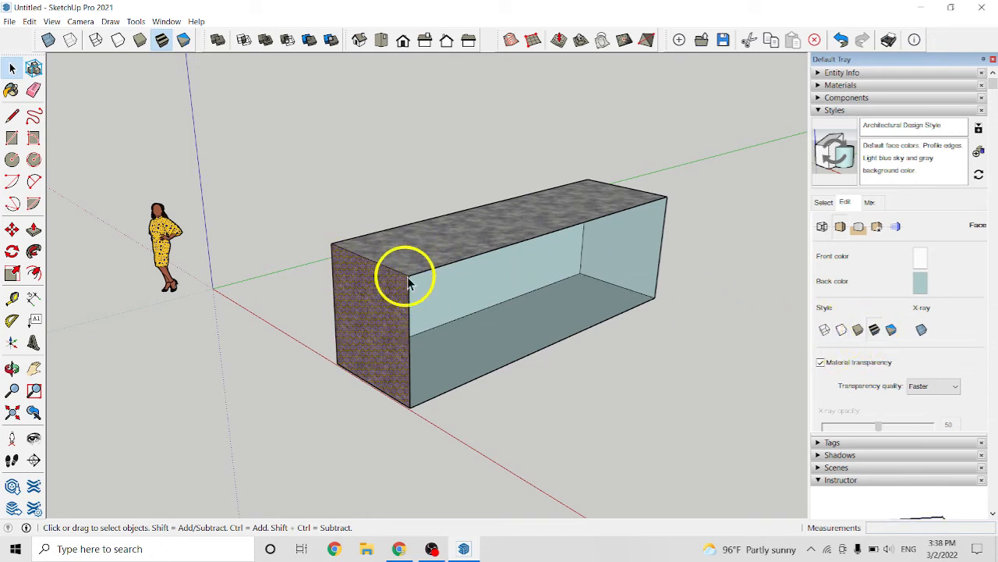
left_click_drag(405, 280, 515, 323)
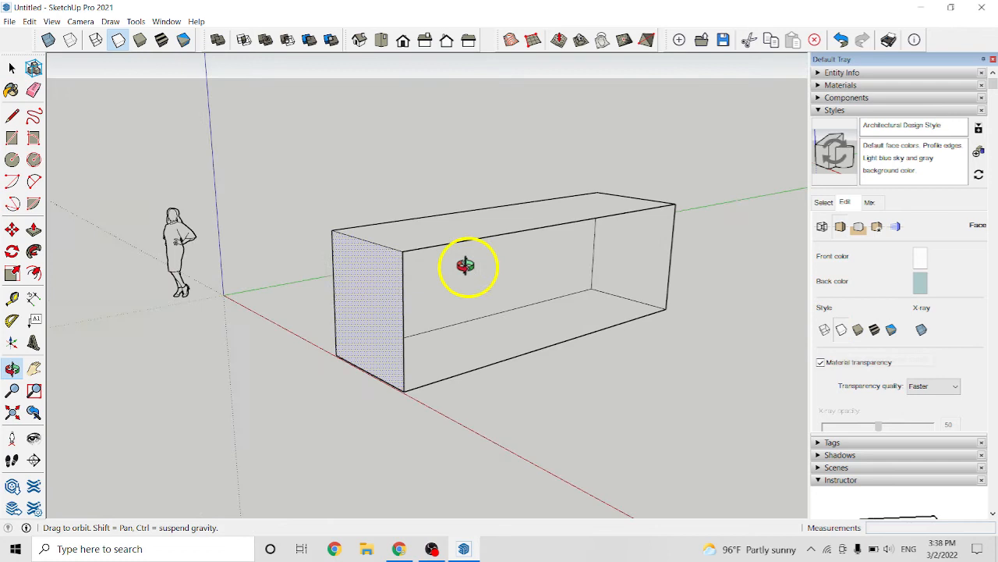
left_click(13, 68)
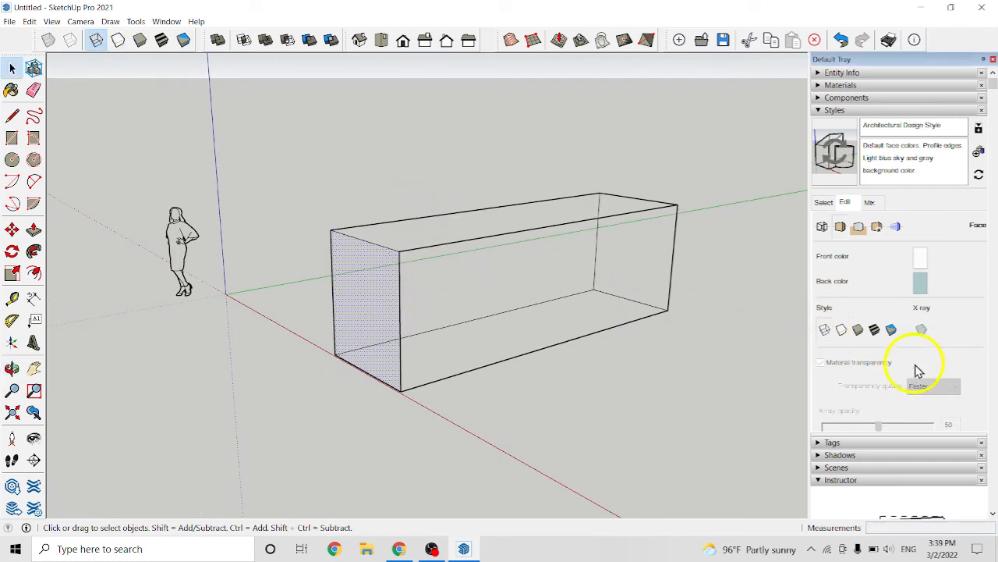
left_click(873, 330)
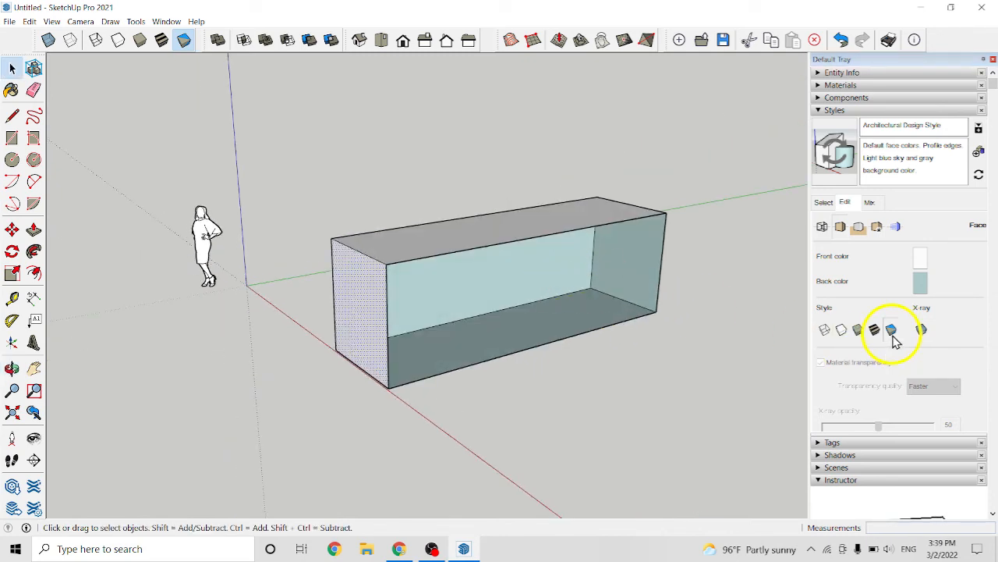
Toggle X-ray so the box faces turn see-through, then return to Wireframe display.
left_click(920, 329)
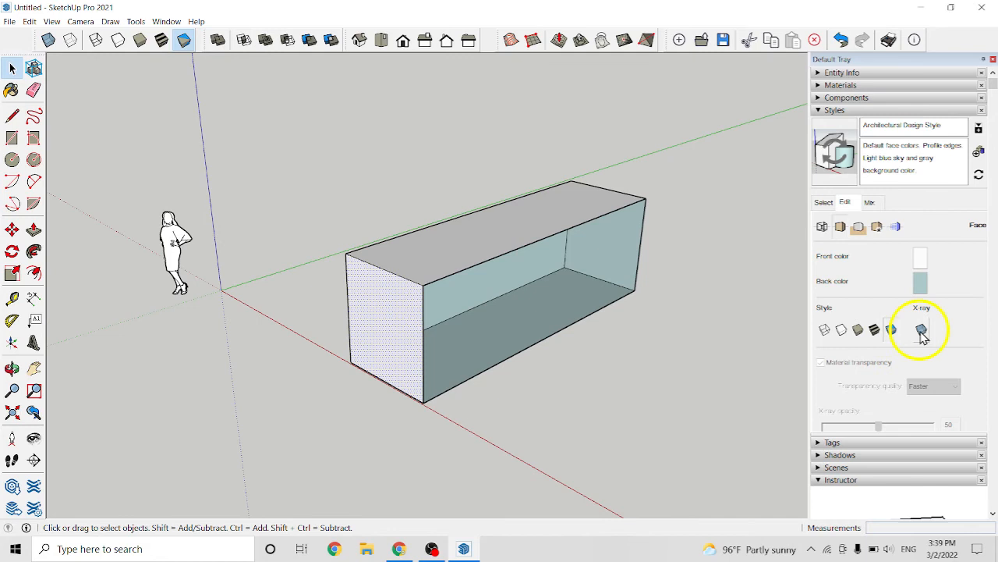
left_click(921, 329)
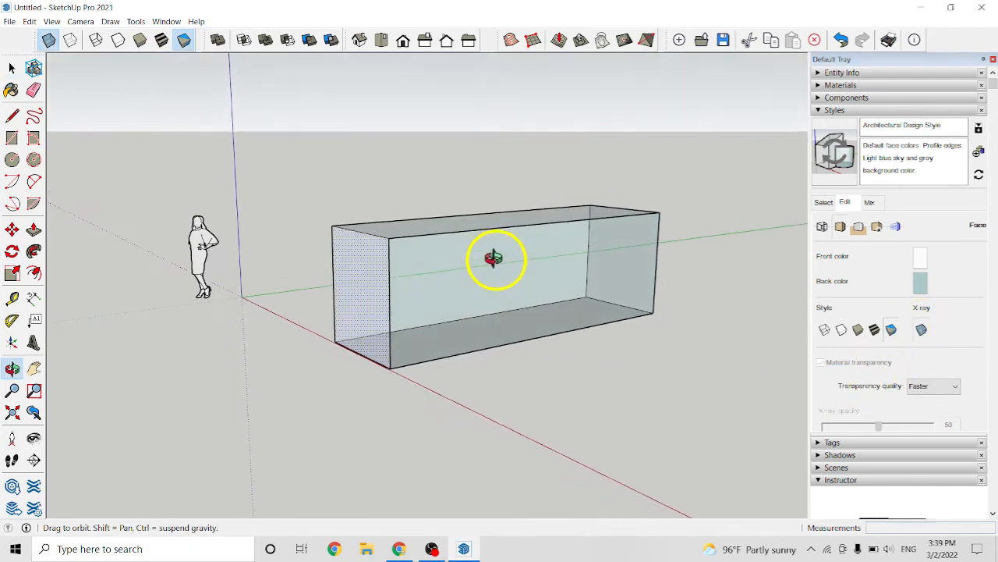
left_click(823, 328)
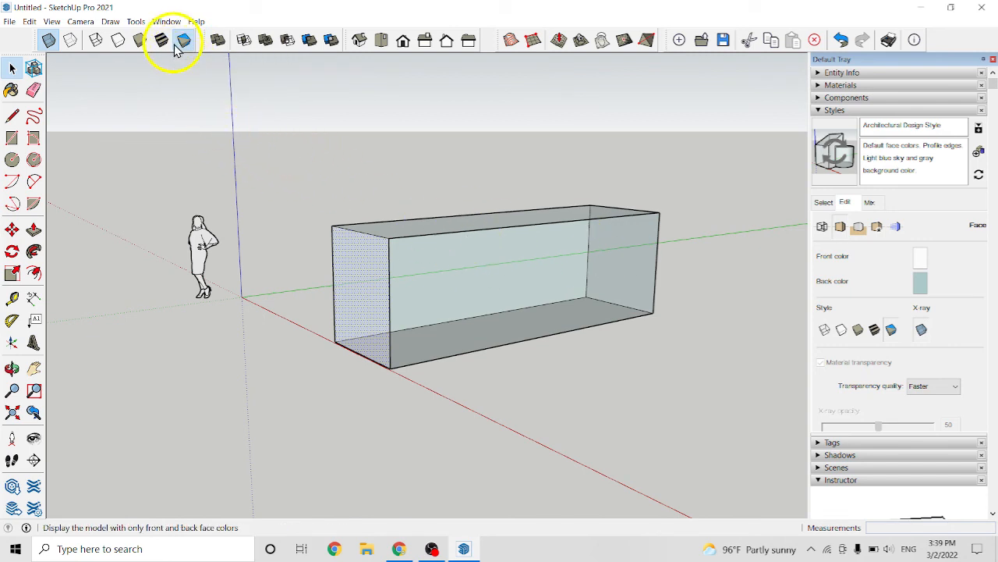
left_click(69, 41)
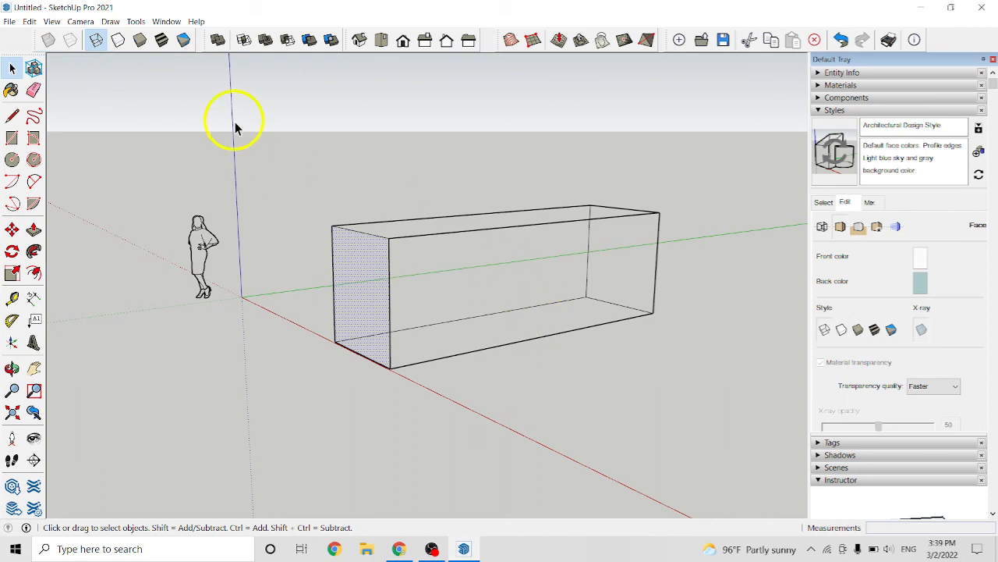
Switch to Shaded with Textures so the stone top and granite end reappear.
left_click(820, 362)
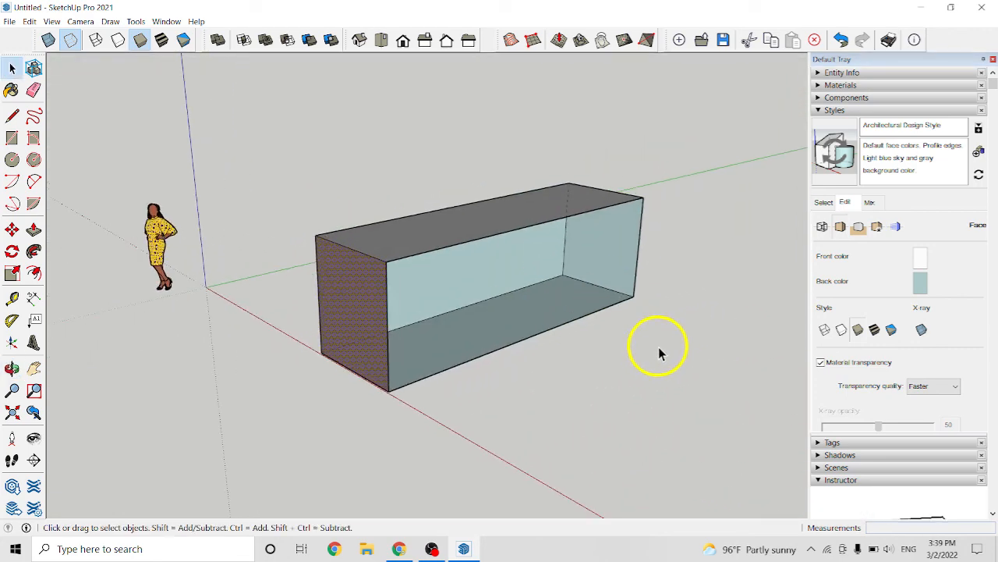
mouse_move(585, 337)
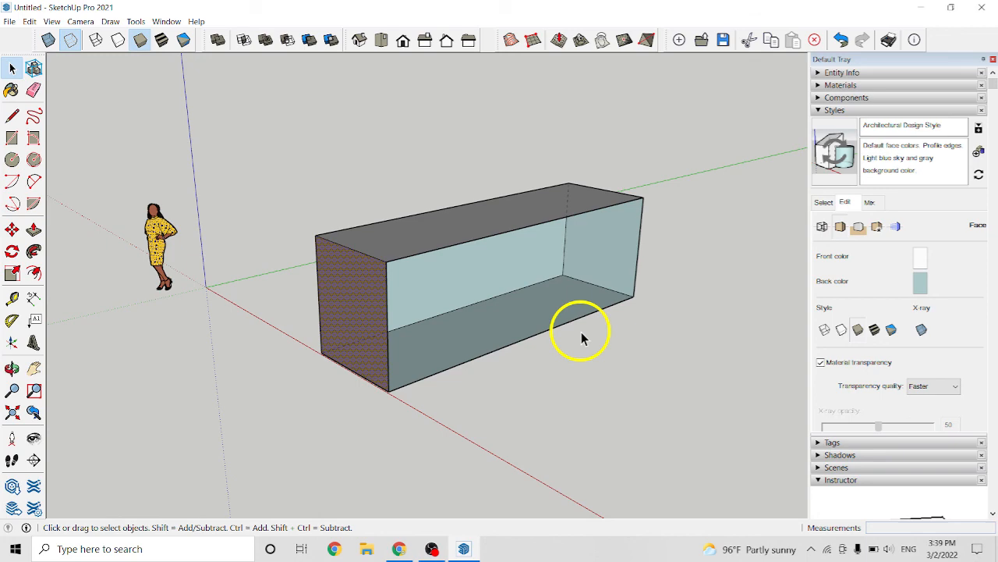